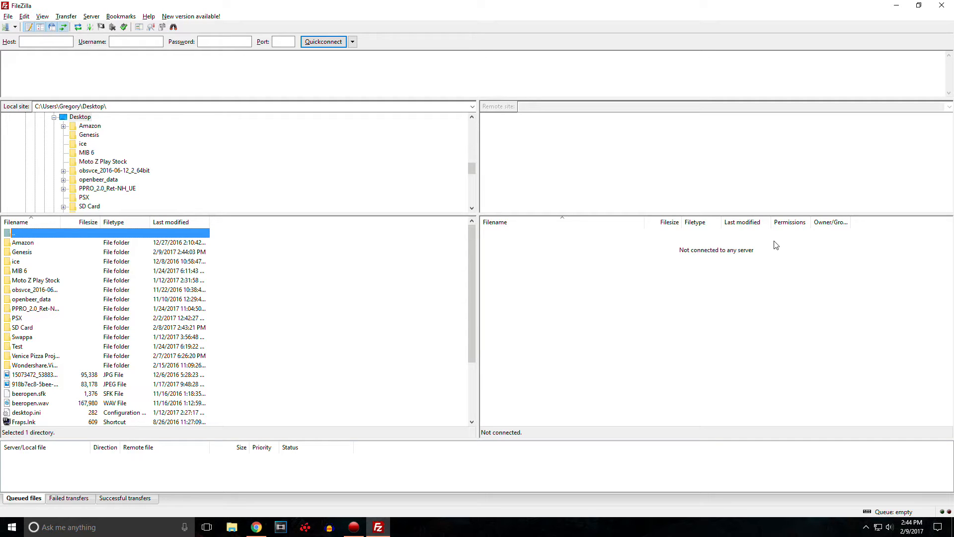
mouse_move(683, 487)
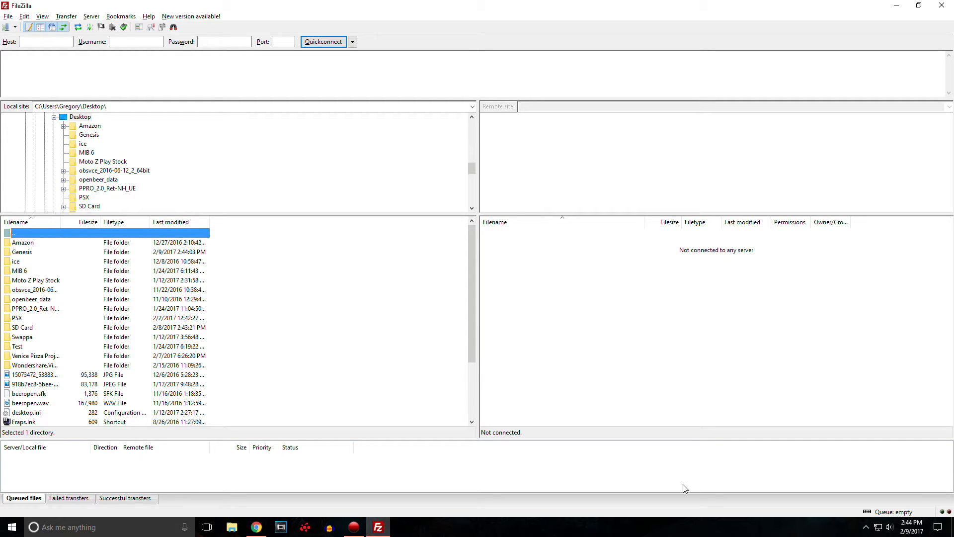
mouse_move(897, 16)
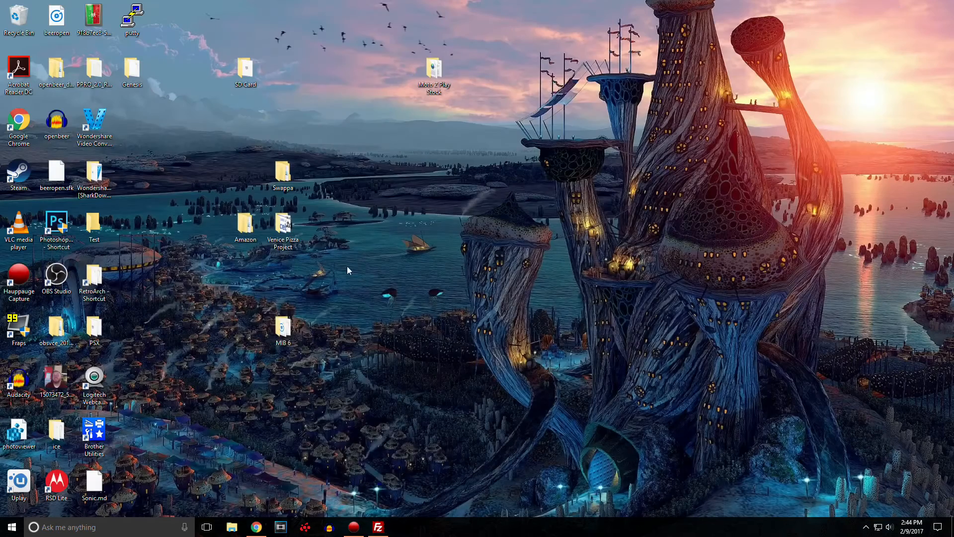
mouse_move(340, 266)
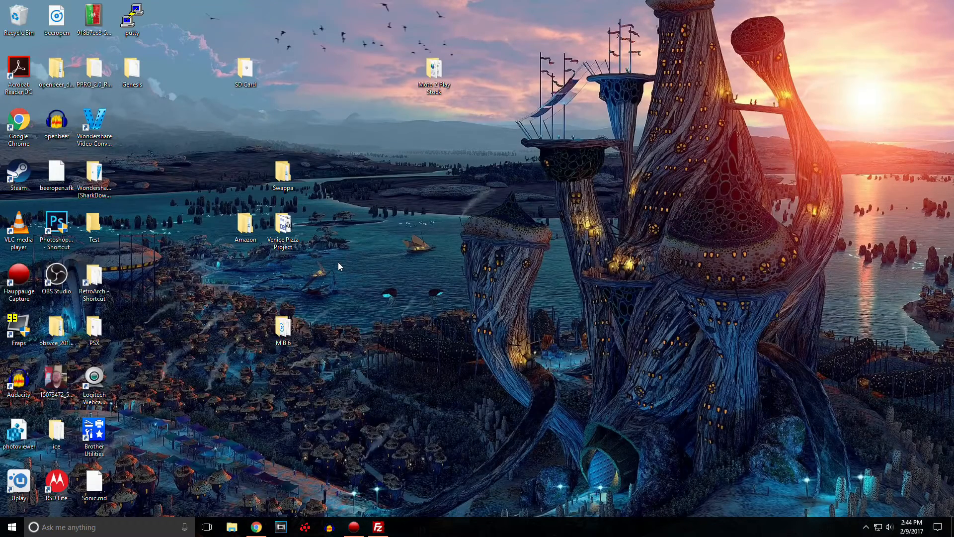
mouse_move(585, 366)
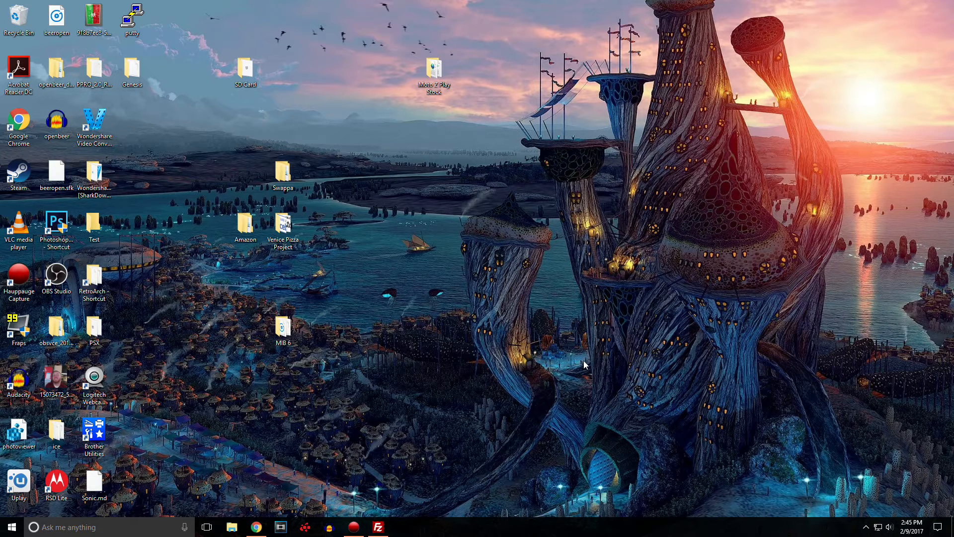
mouse_move(425, 254)
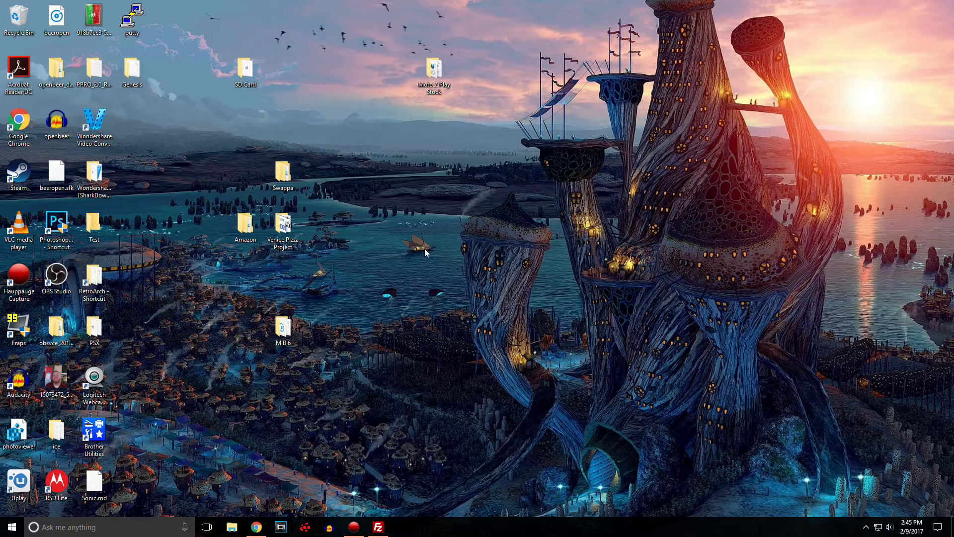
mouse_move(515, 146)
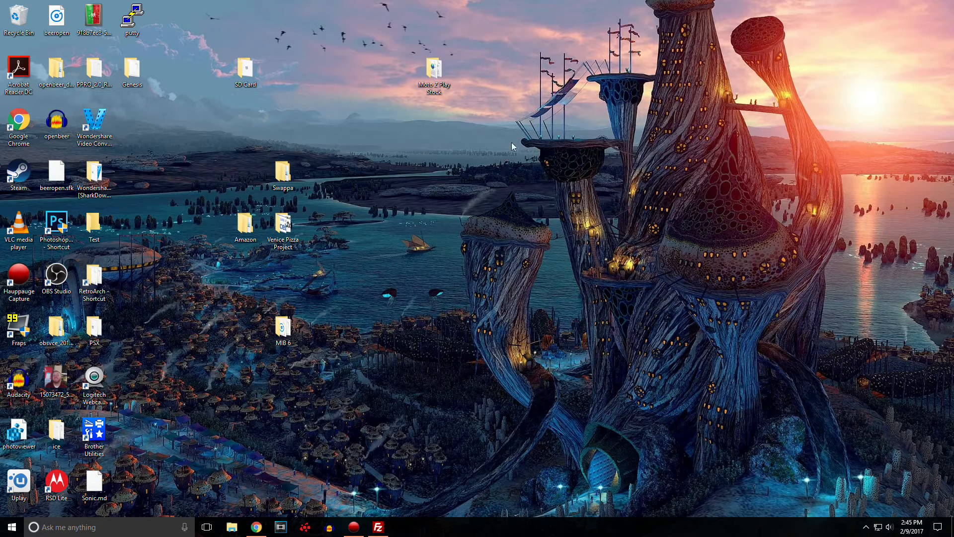
mouse_move(438, 265)
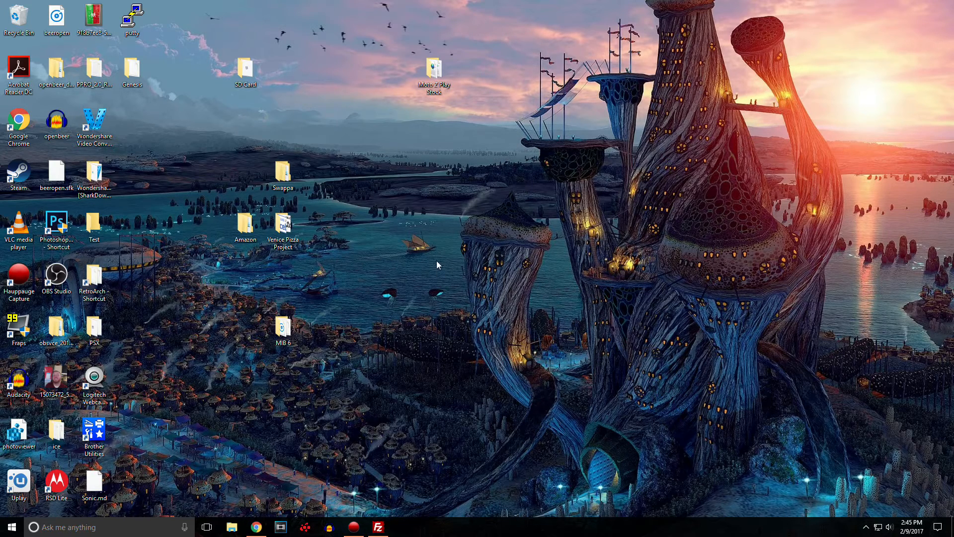
mouse_move(441, 258)
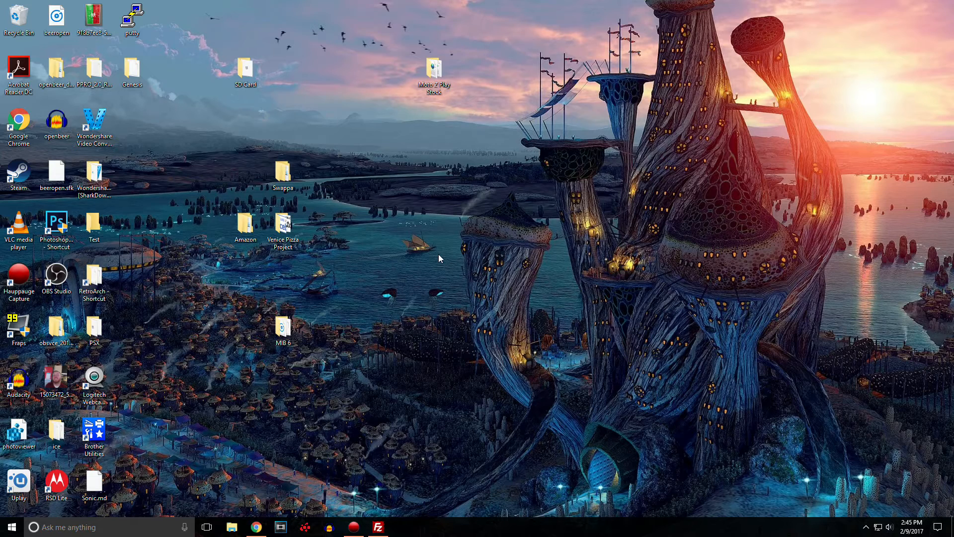
mouse_move(430, 283)
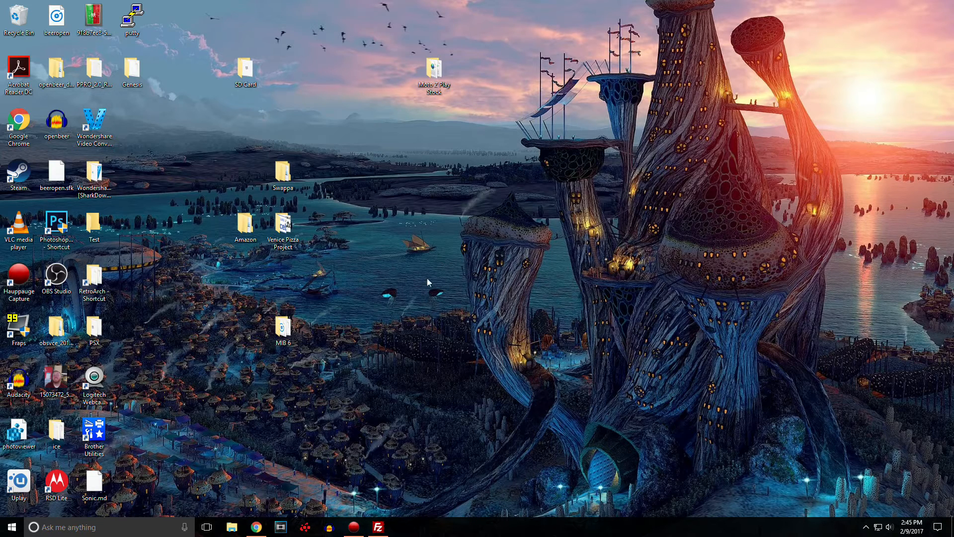
mouse_move(473, 277)
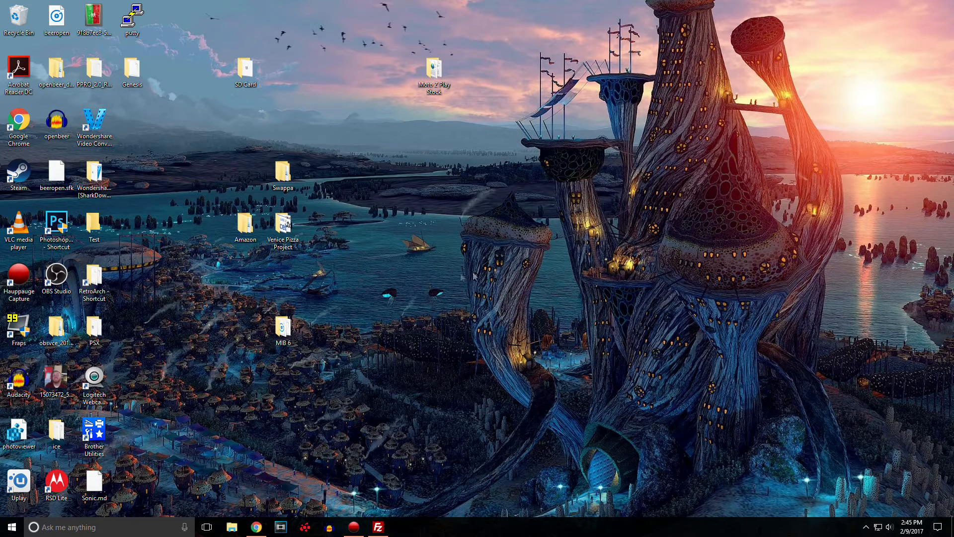
mouse_move(460, 252)
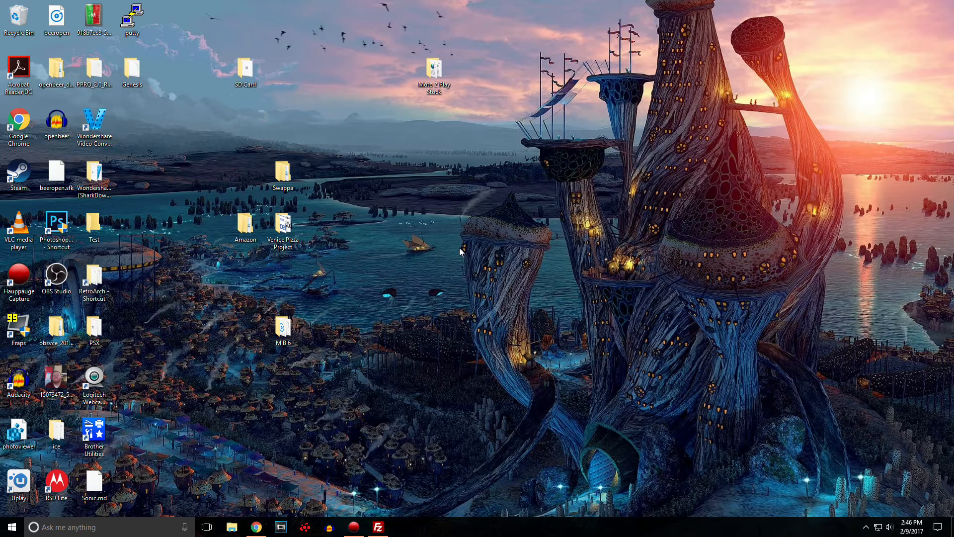
mouse_move(404, 226)
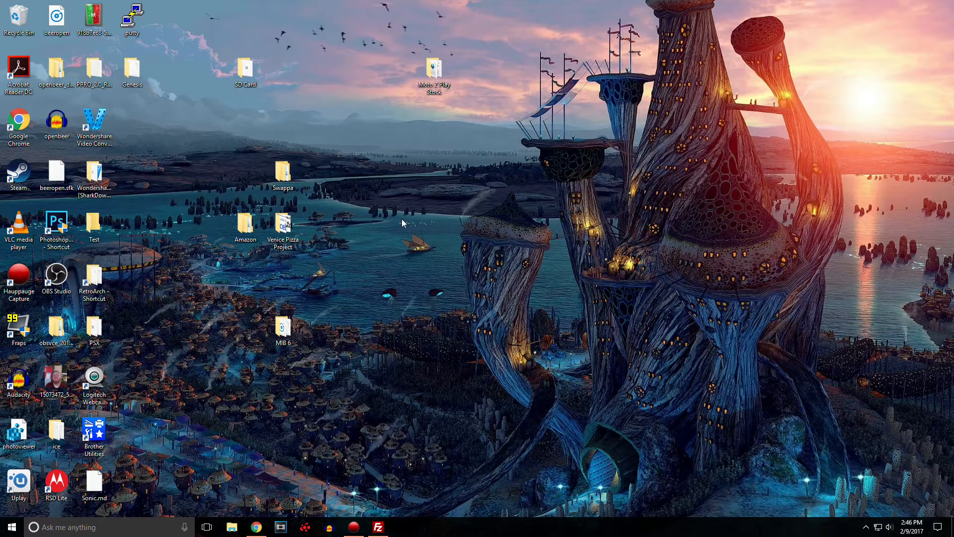
Step: Create the steamlink folder on the desktop with nested config and system folders
right_click(402, 223)
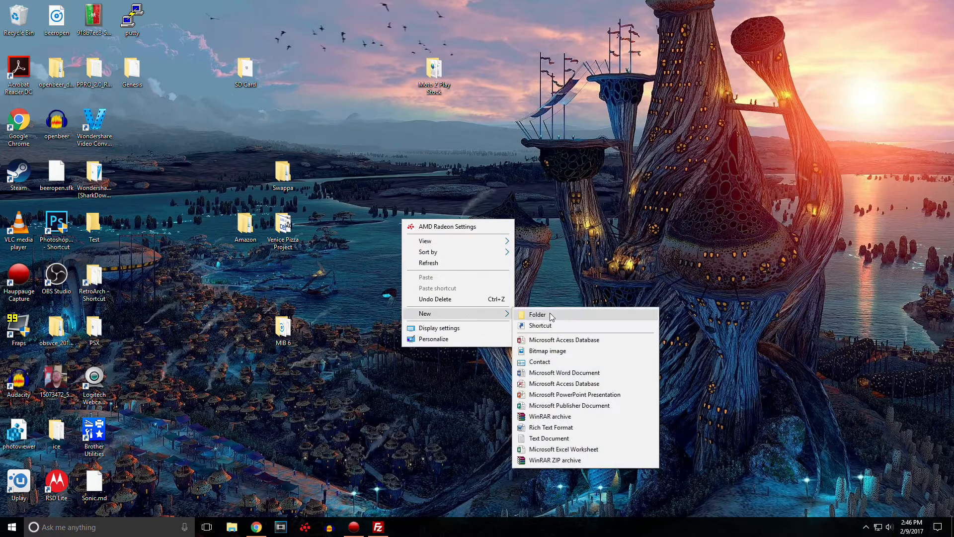
left_click(537, 314)
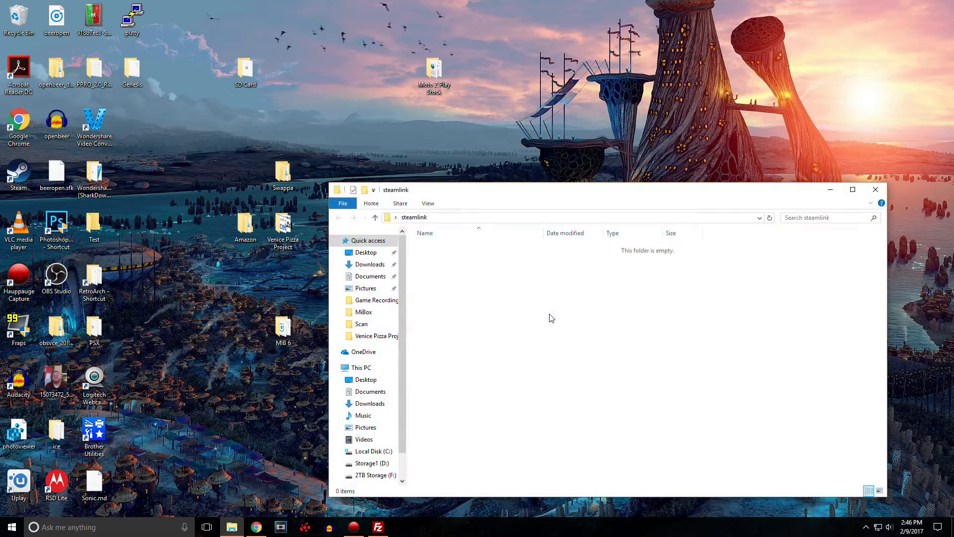
mouse_move(459, 300)
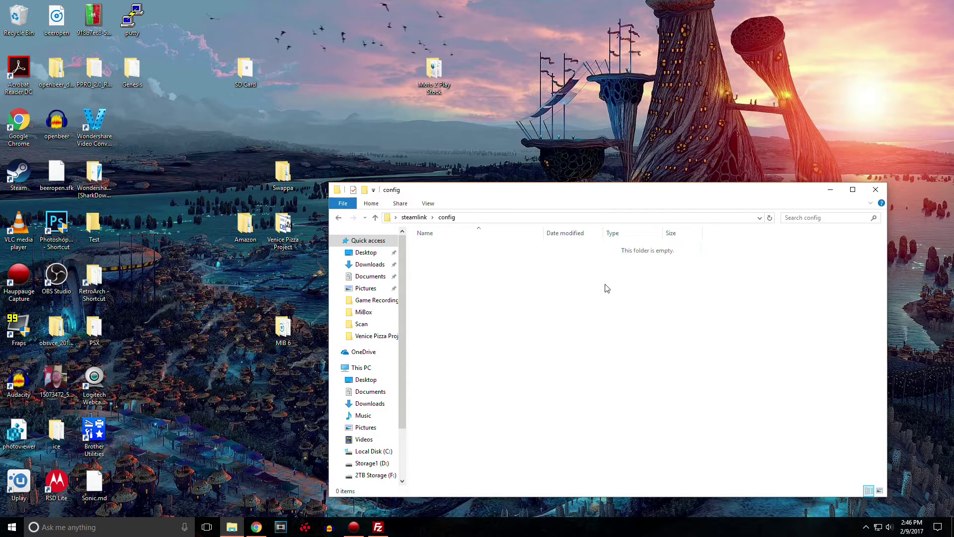
right_click(607, 288)
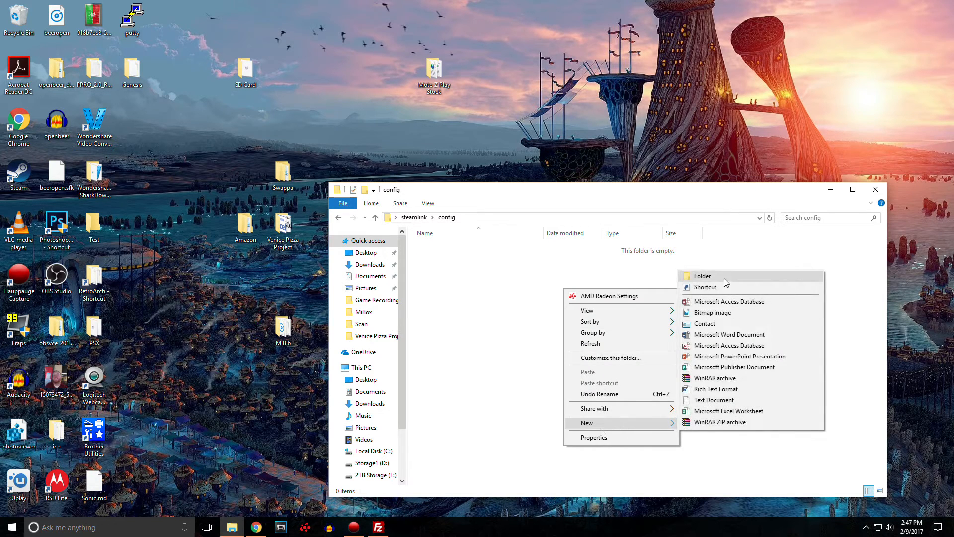
left_click(702, 277)
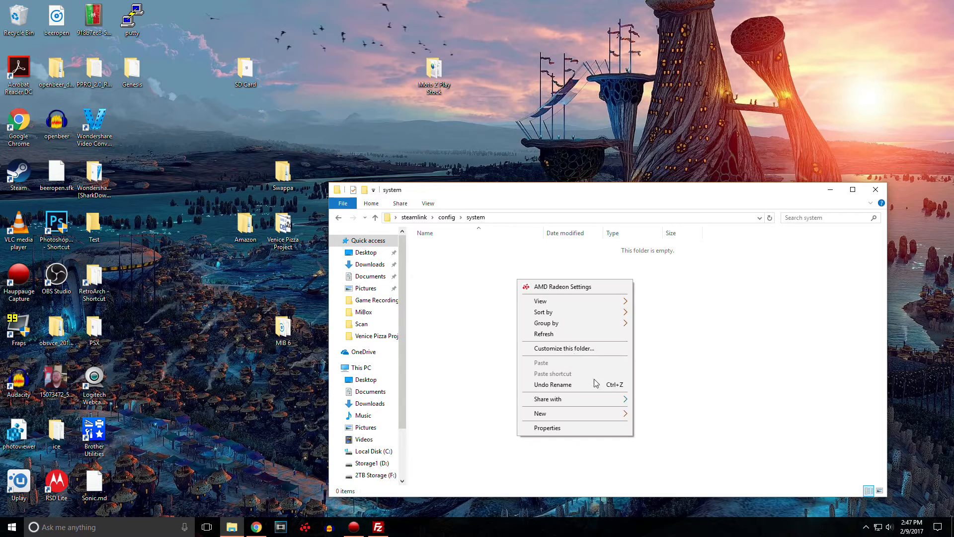
Step: Create an empty text document named enable_ssh inside the system folder
left_click(540, 412)
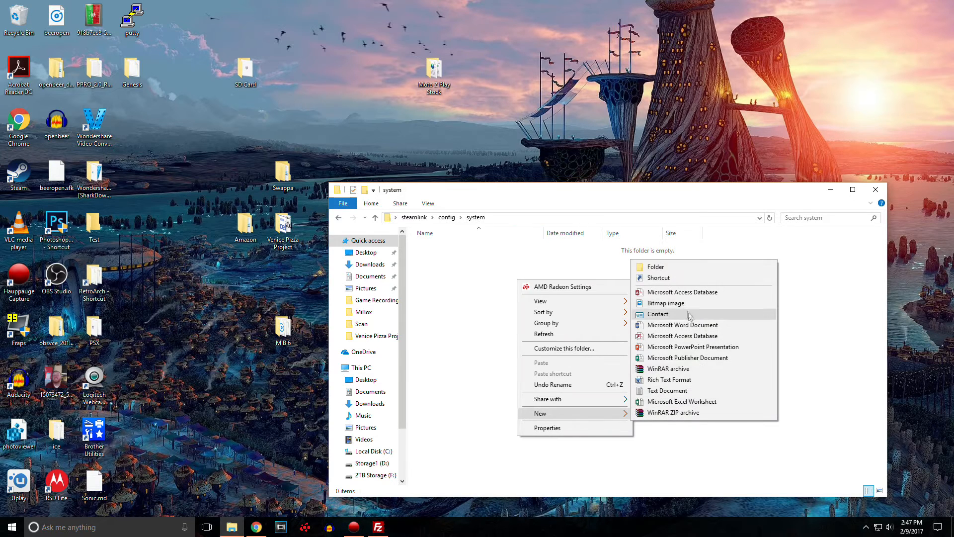
left_click(666, 390)
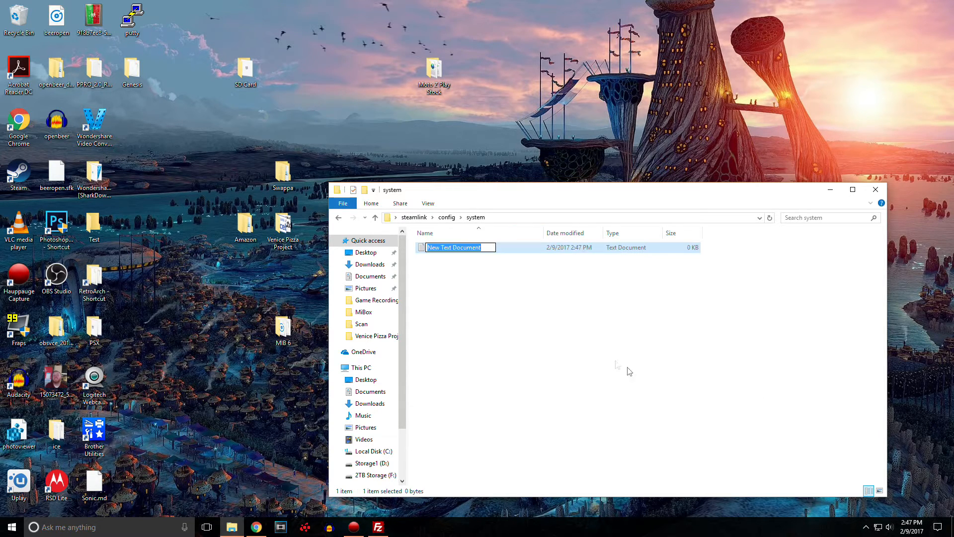
mouse_move(604, 359)
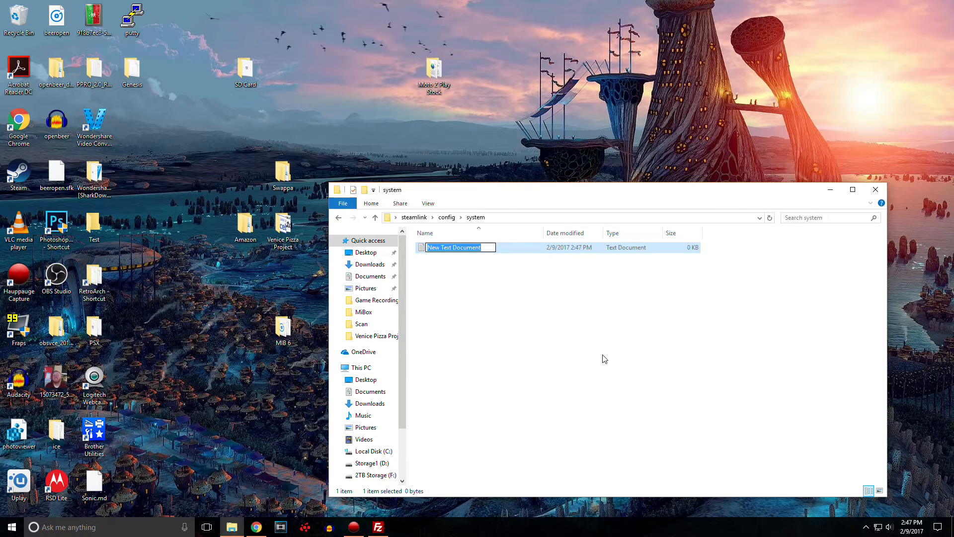
type("enable_ss")
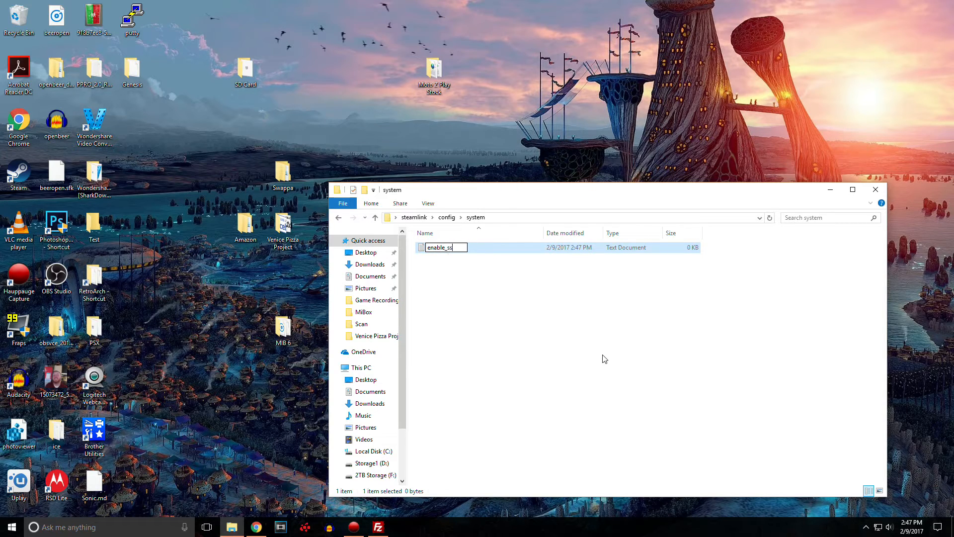
key("Enter")
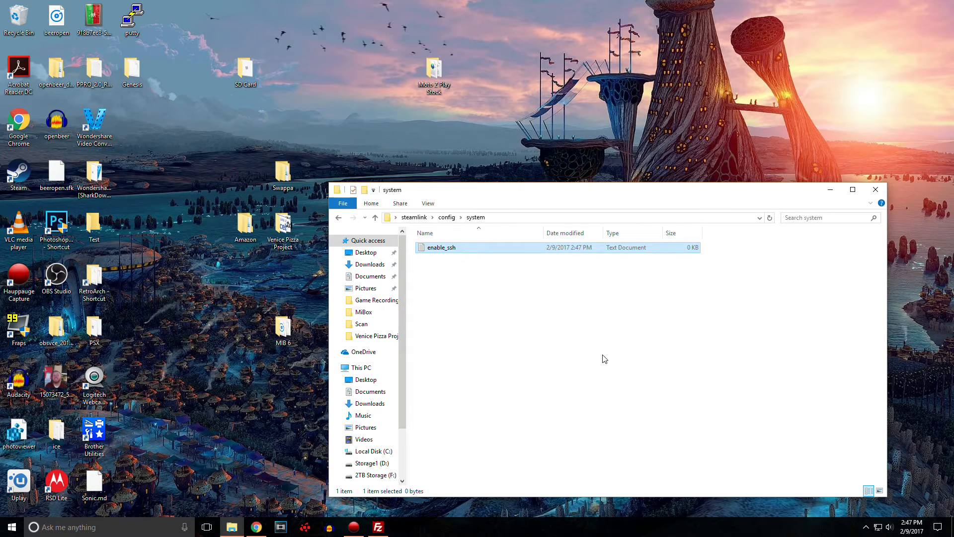
Step: Edit enable_ssh in Notepad, adding the text 'enable_ssh' and saving it
double_click(441, 247)
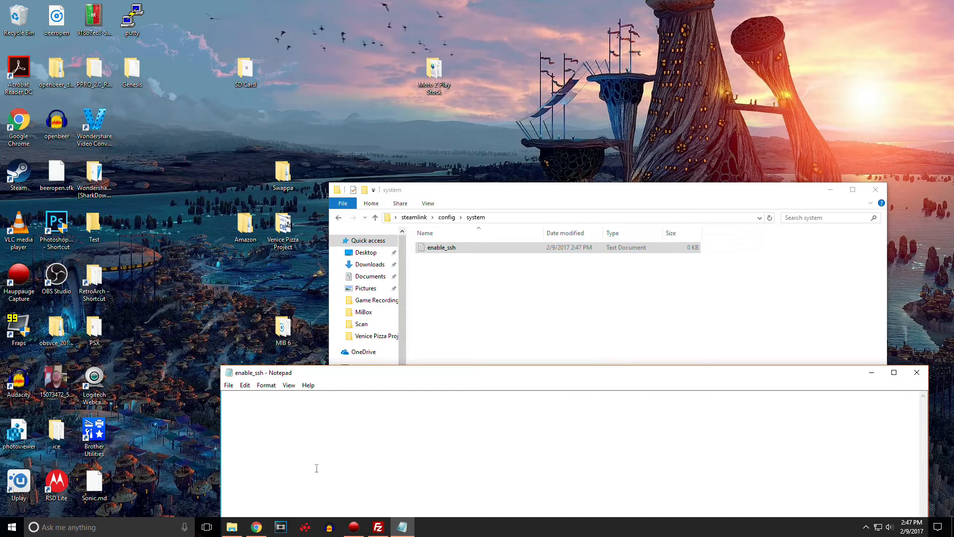
type("enable")
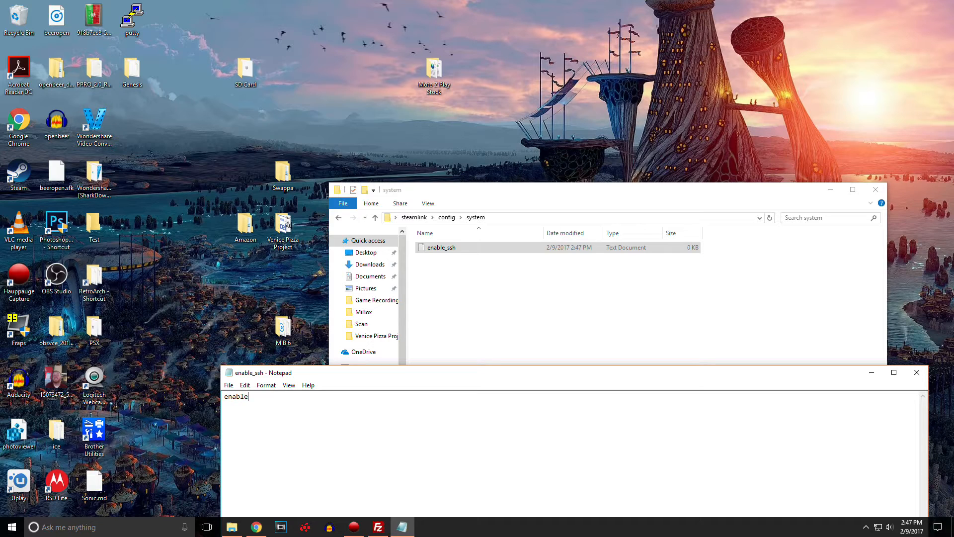
type("_ssh")
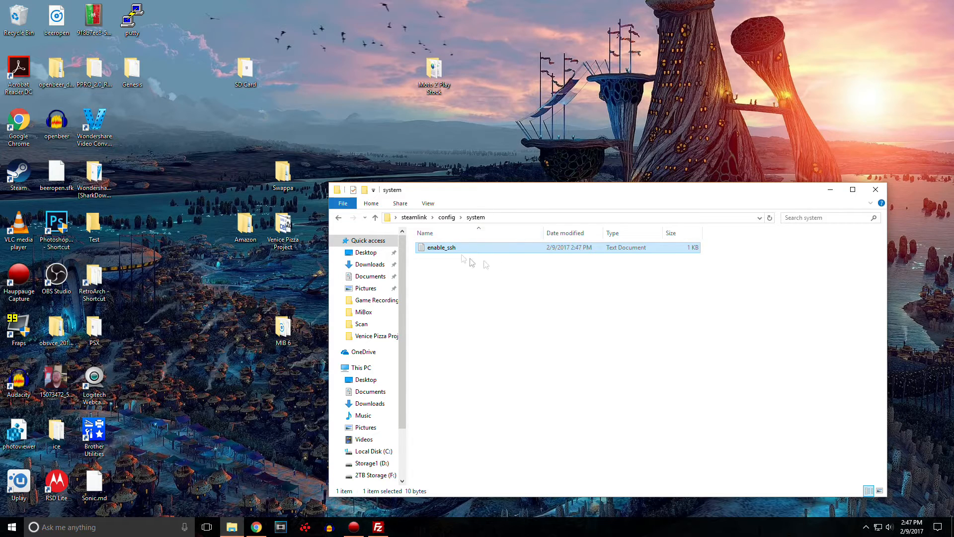
mouse_move(503, 210)
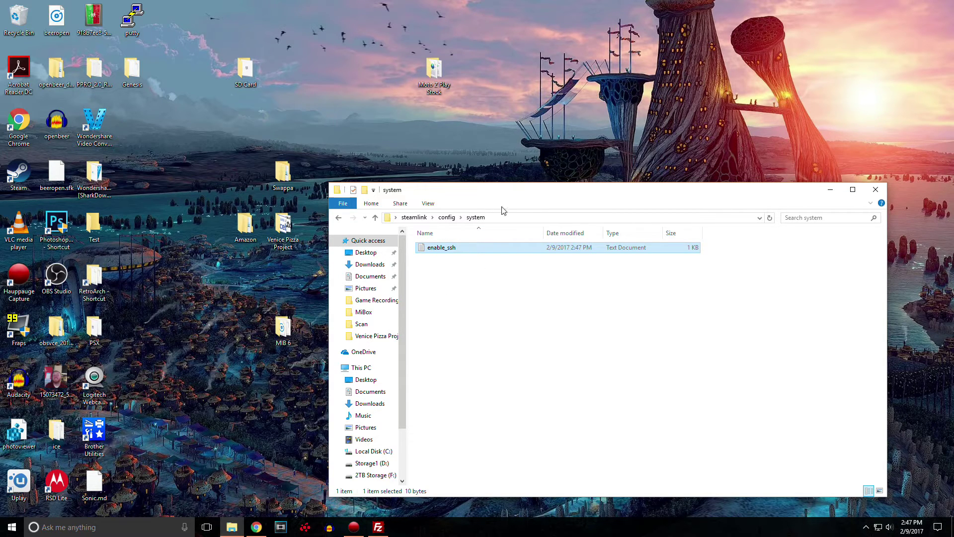
Step: Close the steamlink folder window, leaving the steamlink folder selected on the desktop
left_click(413, 216)
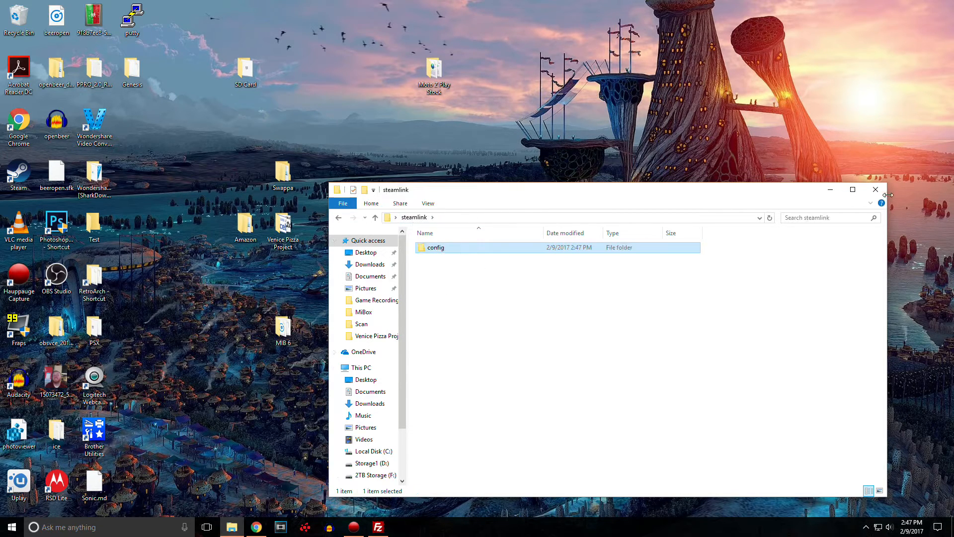
left_click(875, 189)
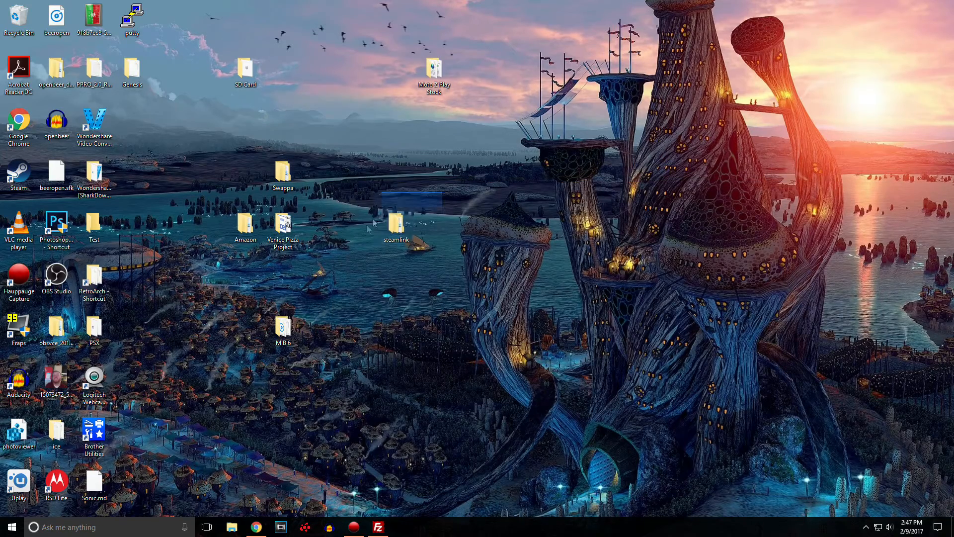
left_click(397, 229)
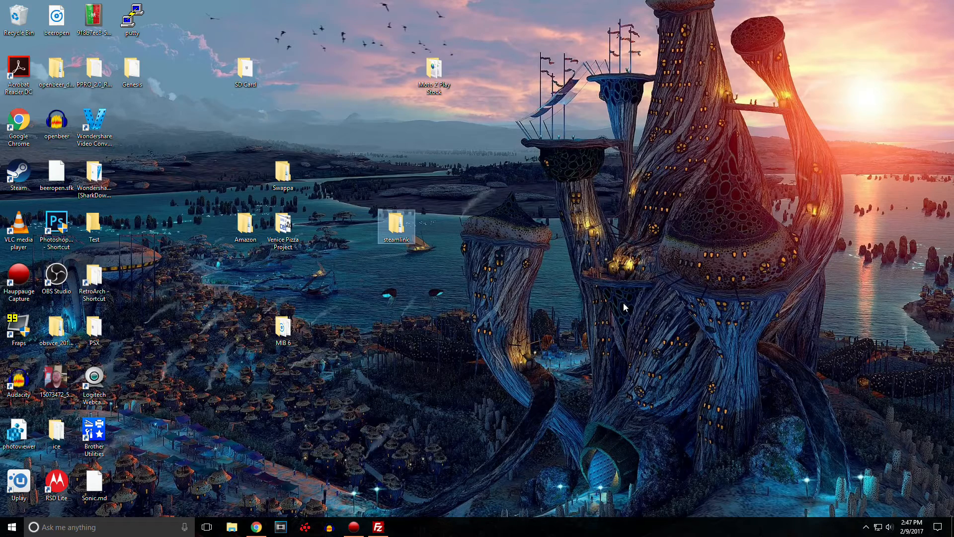
mouse_move(611, 307)
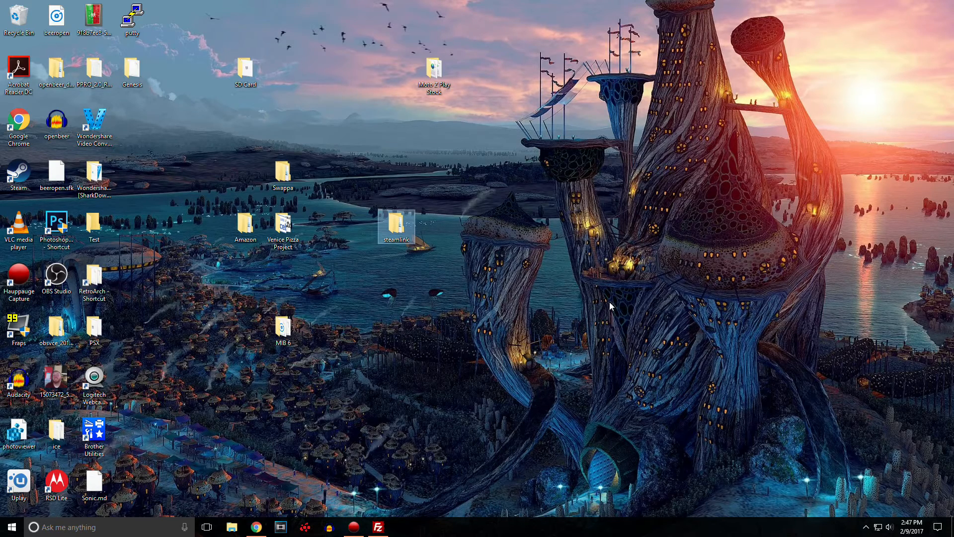
mouse_move(439, 255)
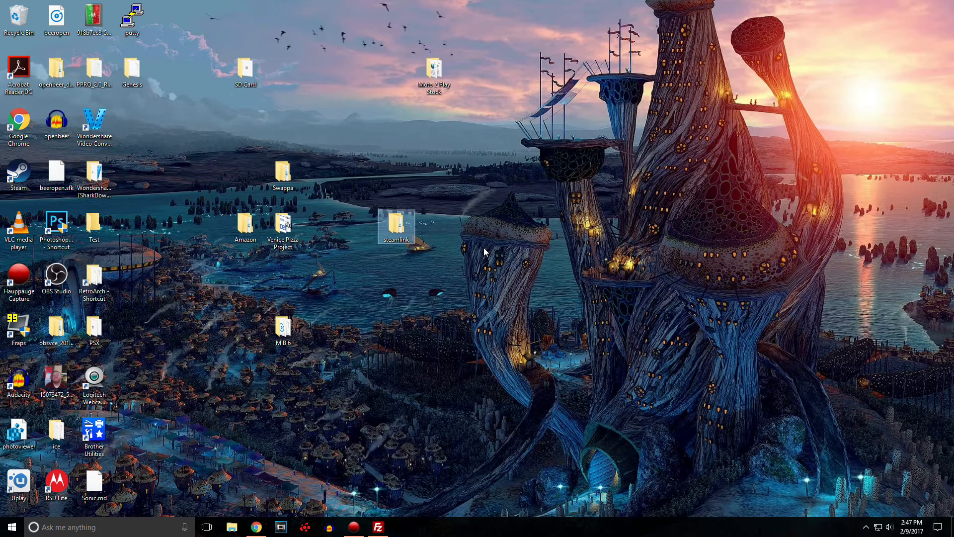
mouse_move(448, 337)
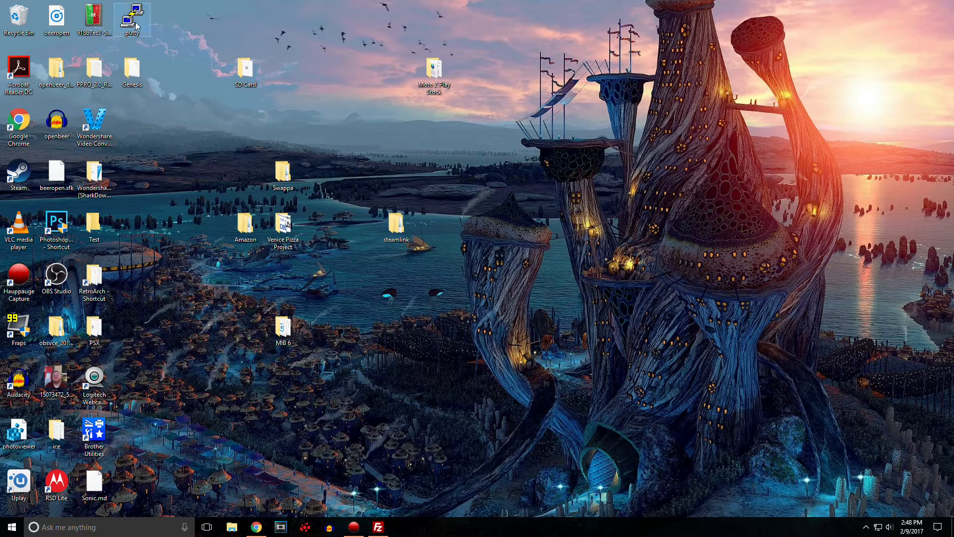
mouse_move(146, 42)
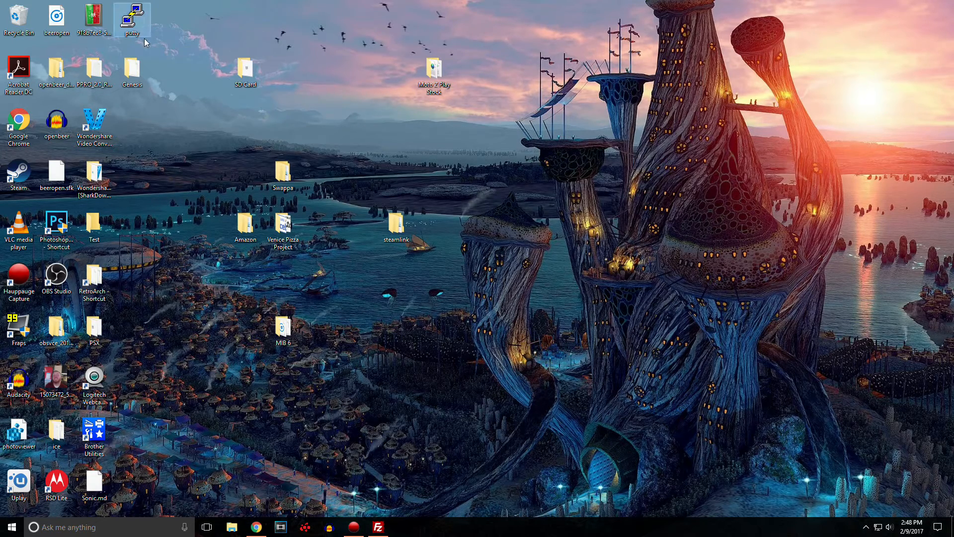
mouse_move(469, 424)
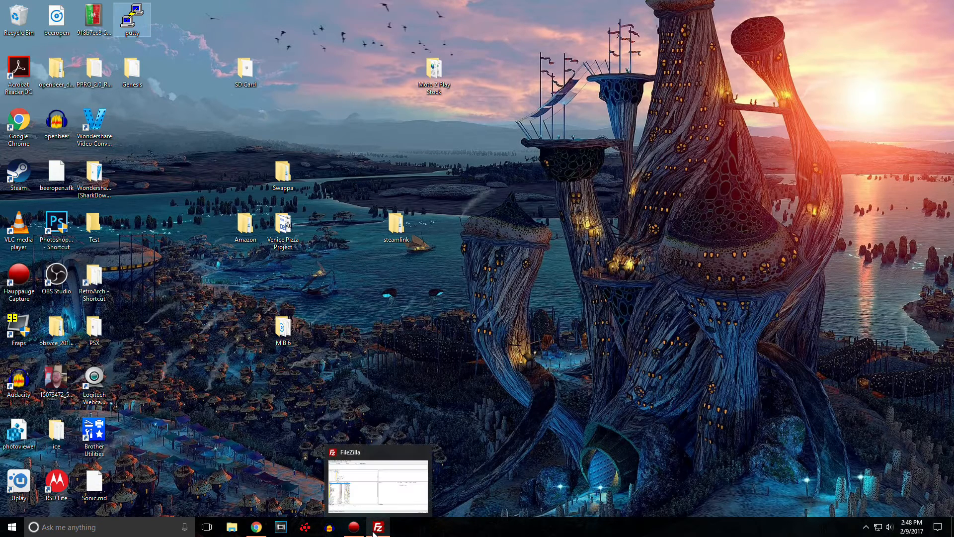
Step: Restore FileZilla and show the Site Manager's My Sites list with Seedbox and SteamLink
left_click(378, 525)
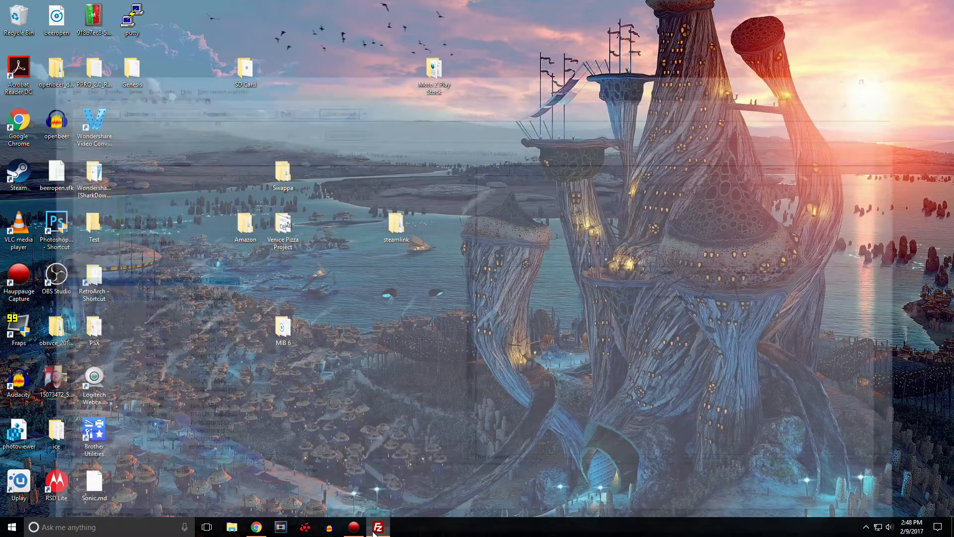
left_click(378, 533)
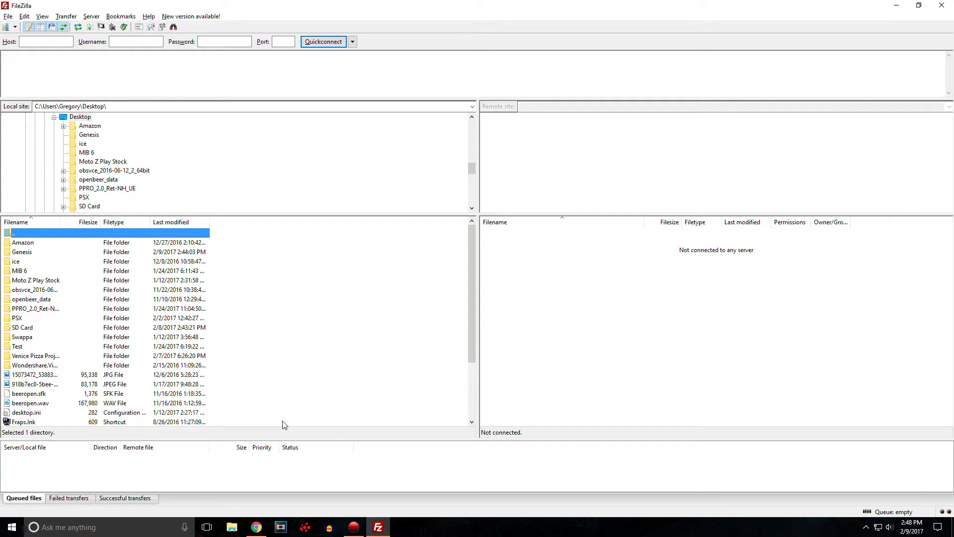
mouse_move(288, 352)
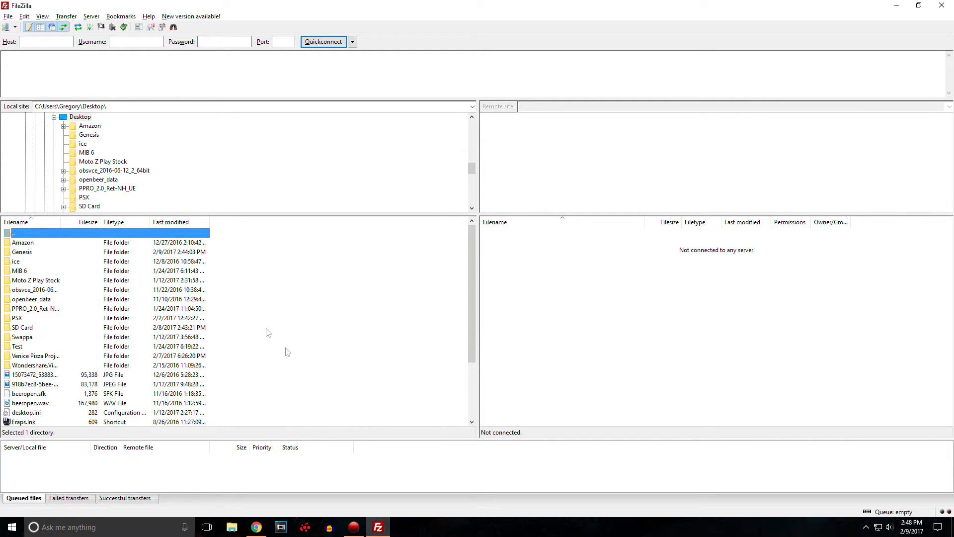
mouse_move(12, 29)
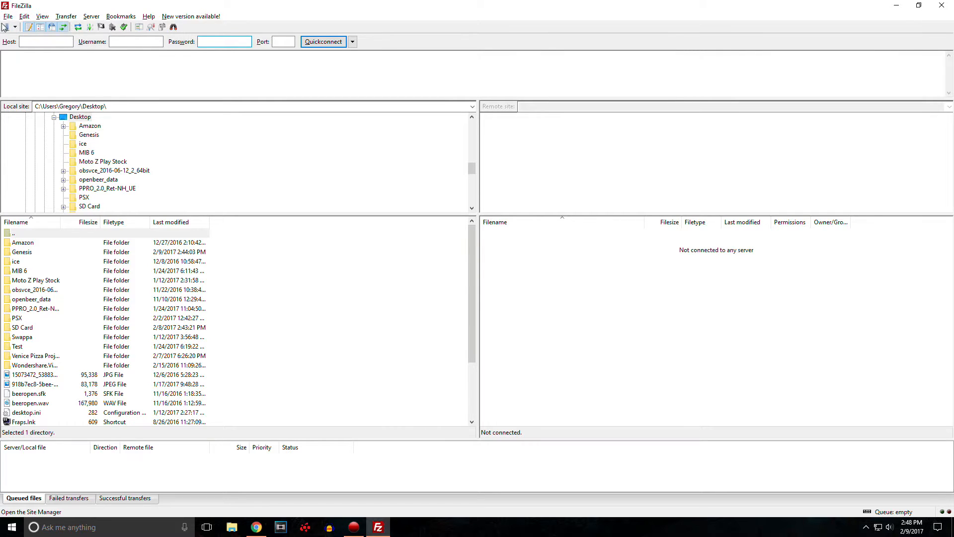
left_click(8, 28)
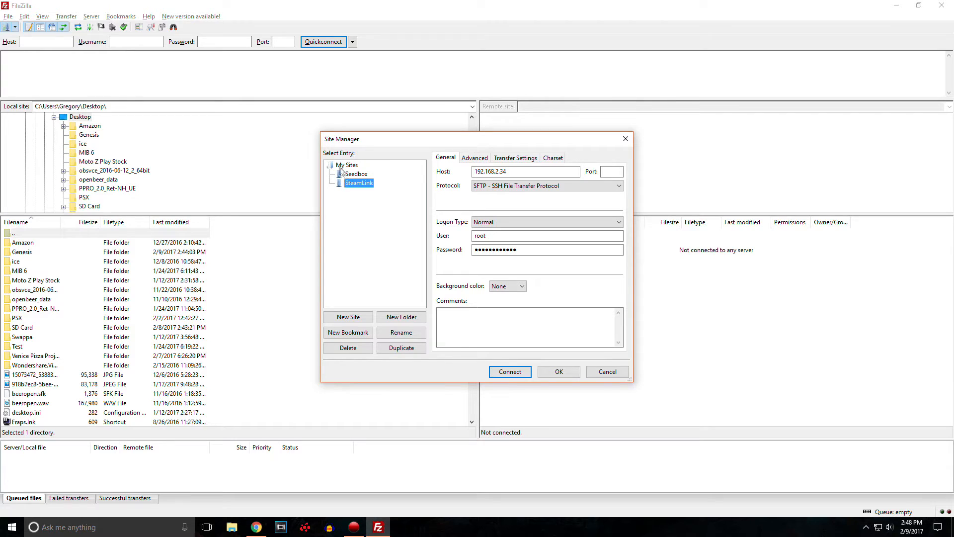
left_click(348, 165)
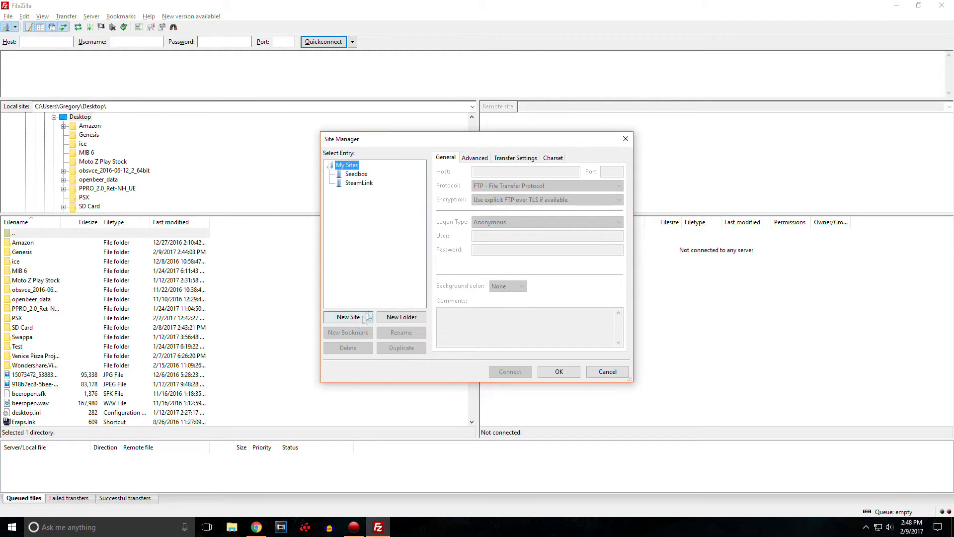
Step: Add a new site entry with host 192.168.2.34 using the SFTP protocol
left_click(348, 318)
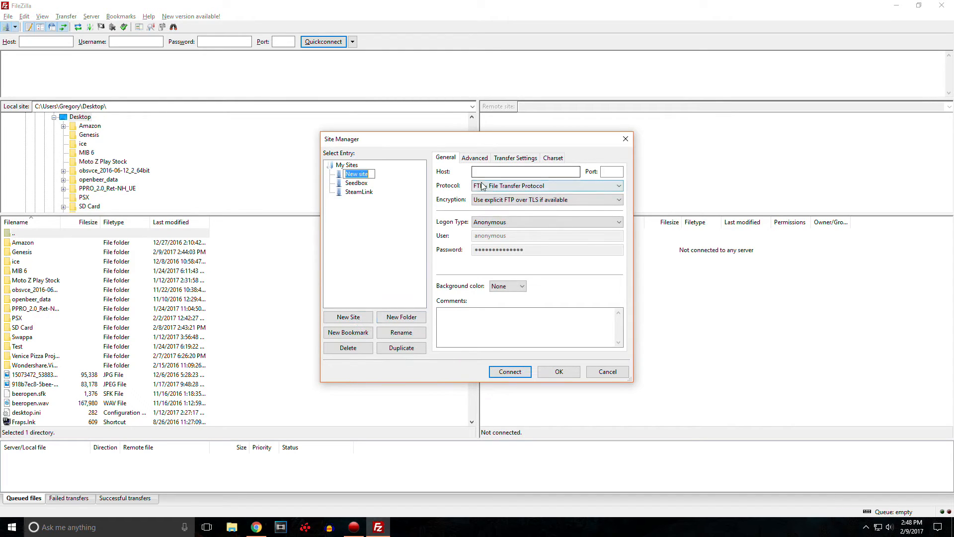
type("Steal")
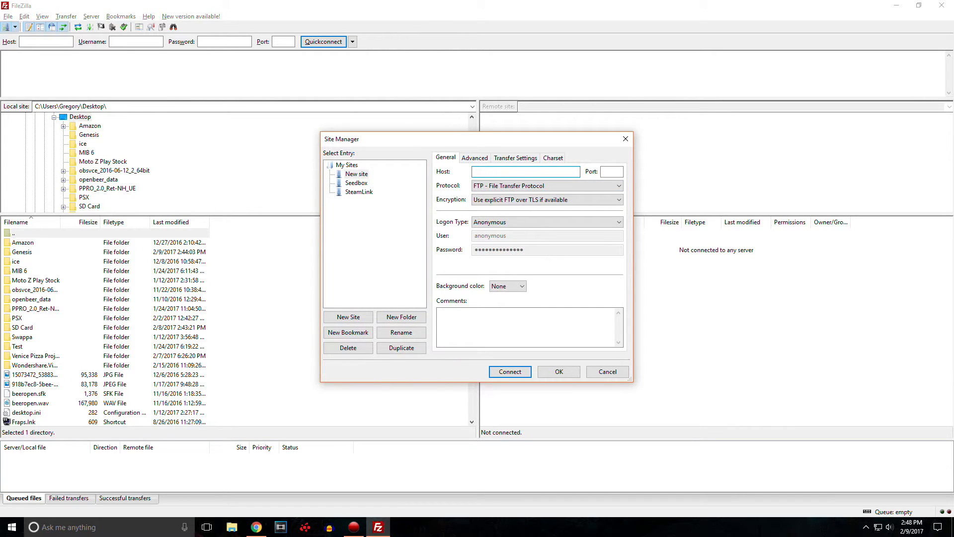
type("192.168.2.34")
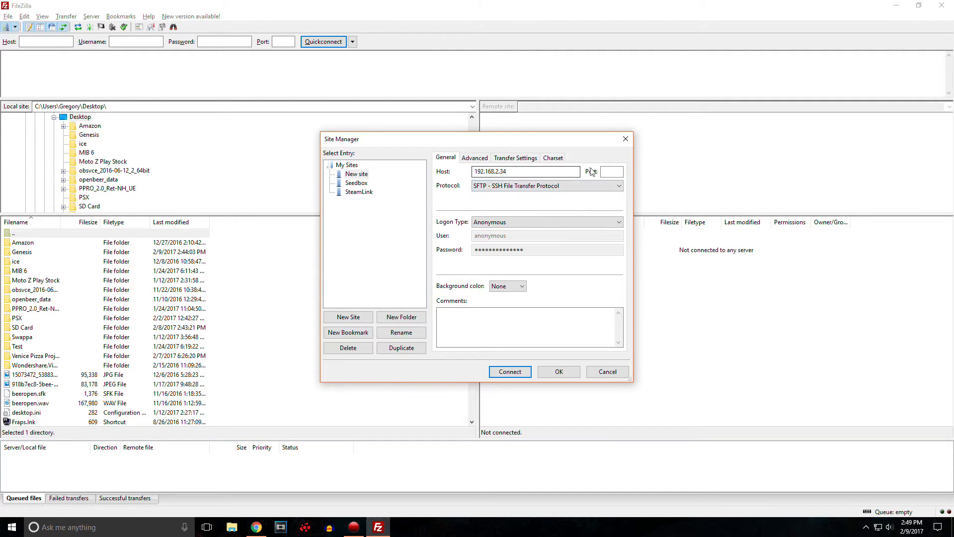
left_click(613, 171)
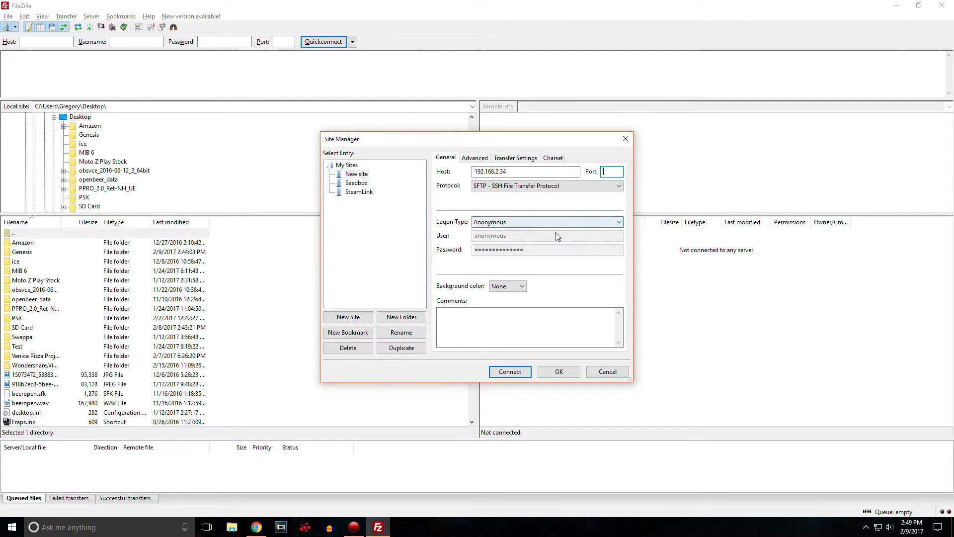
mouse_move(522, 227)
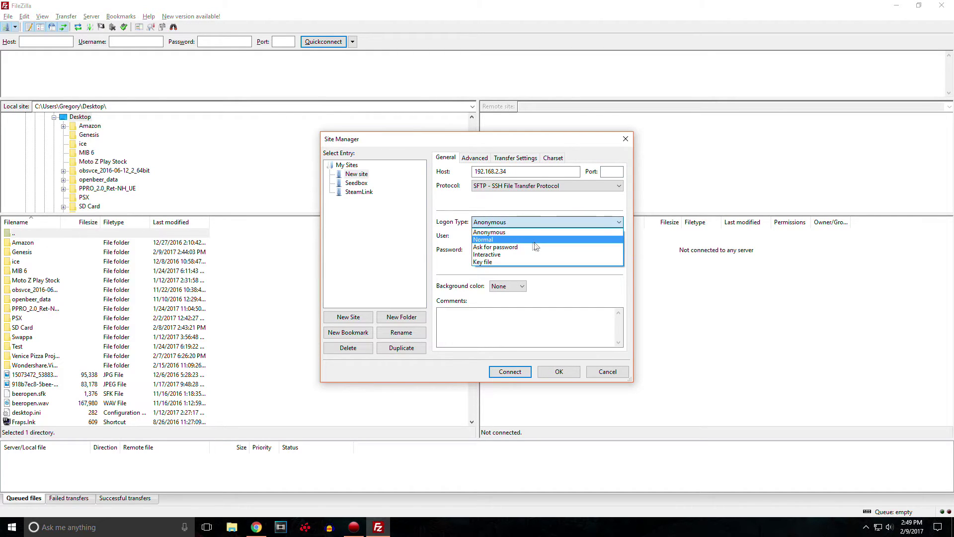
Step: Set the logon type to Normal with user root and a password
left_click(483, 239)
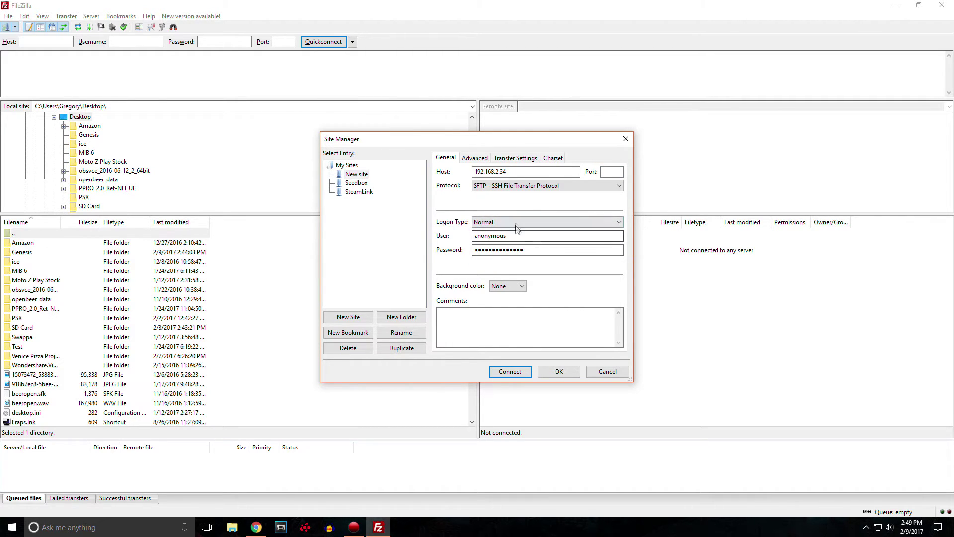
double_click(490, 235)
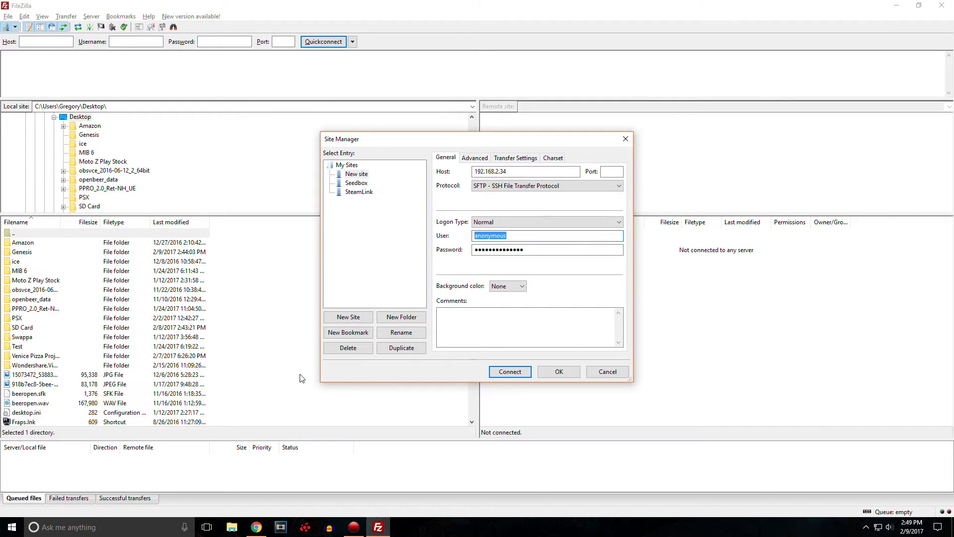
type("root")
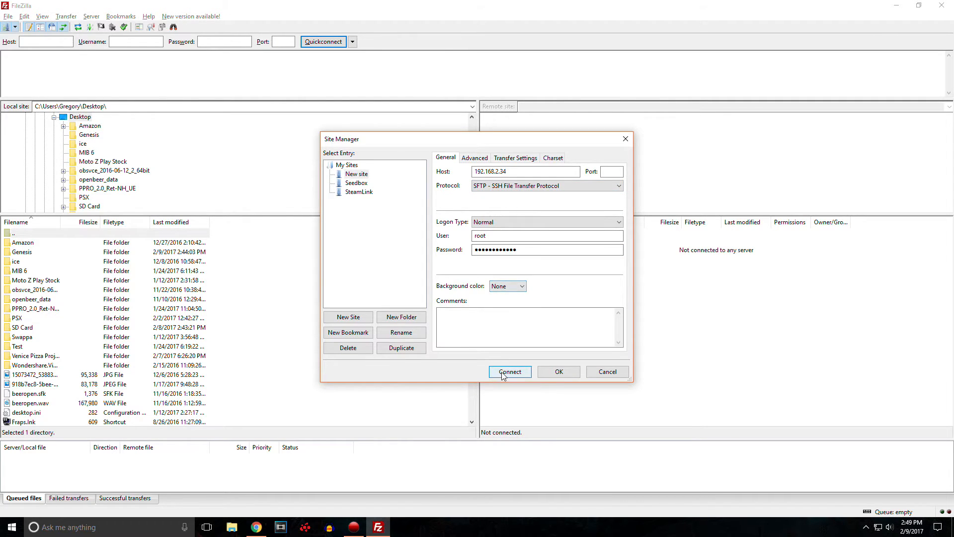
Step: After the new site fails to authenticate, connect through the saved SteamLink site to /home/steam
left_click(510, 372)
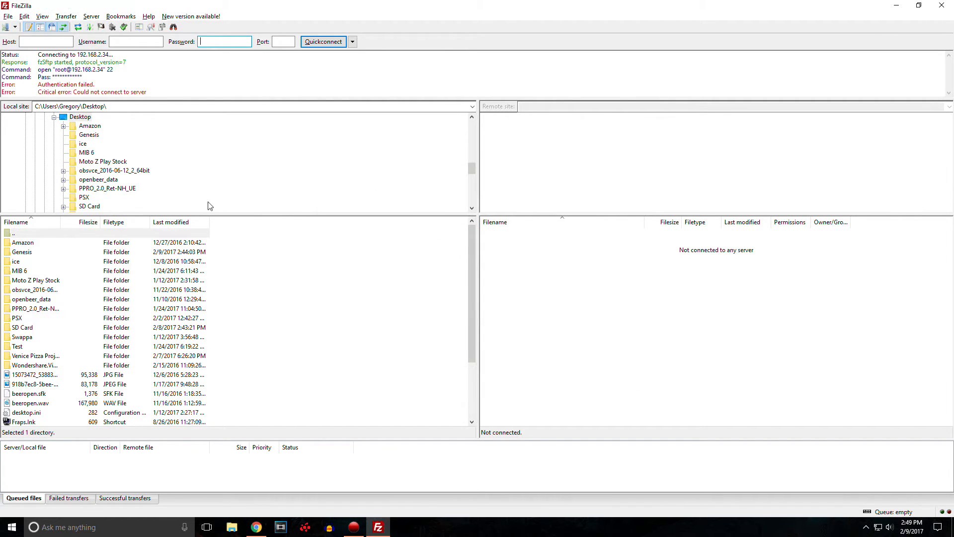
mouse_move(12, 118)
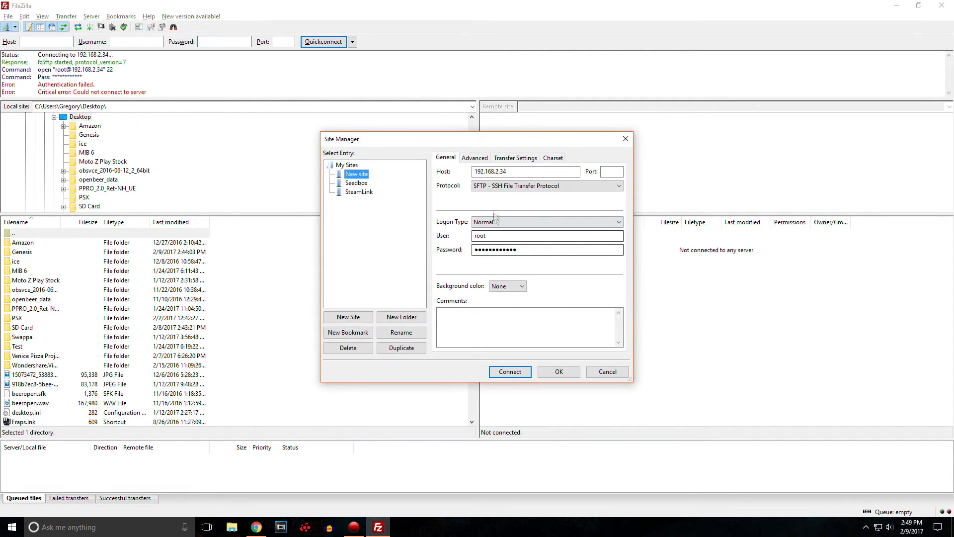
left_click(526, 171)
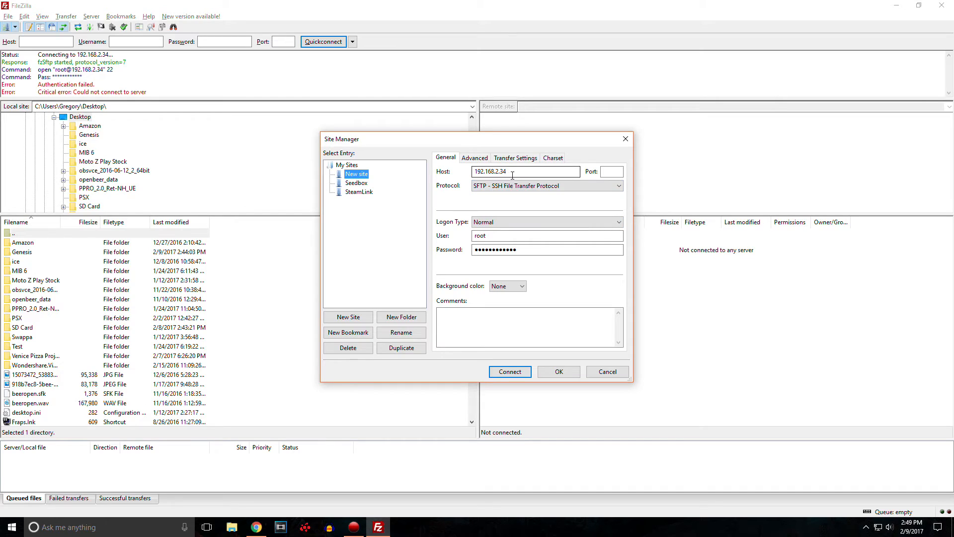
left_click(359, 192)
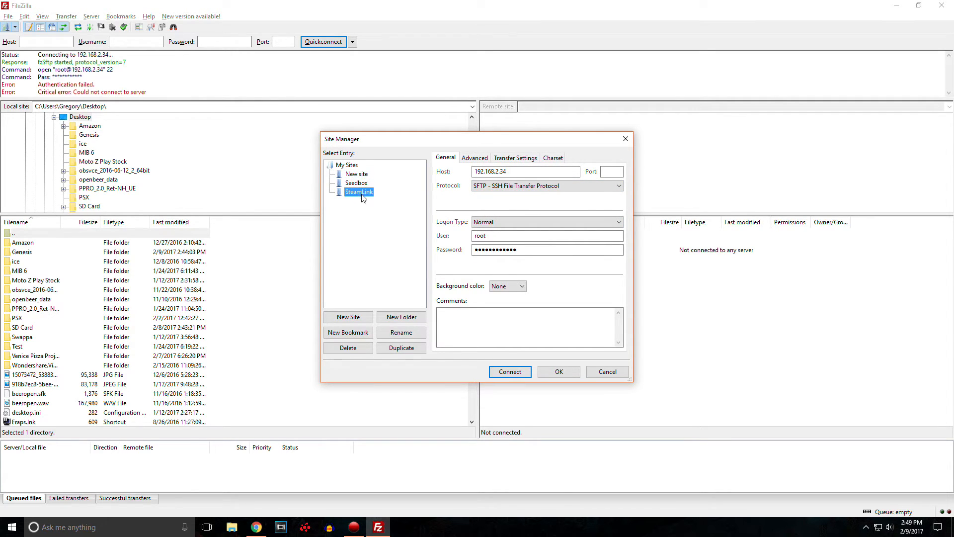
left_click(510, 372)
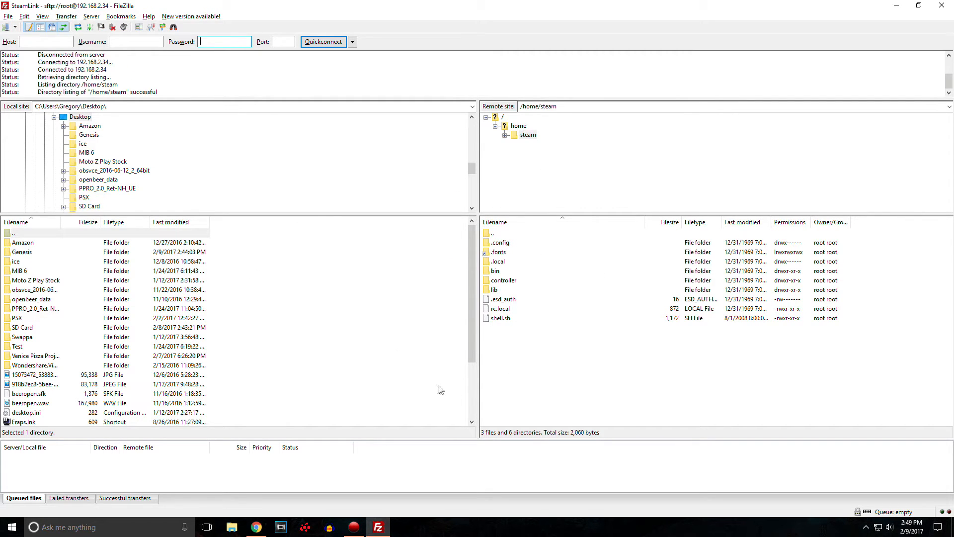
mouse_move(415, 376)
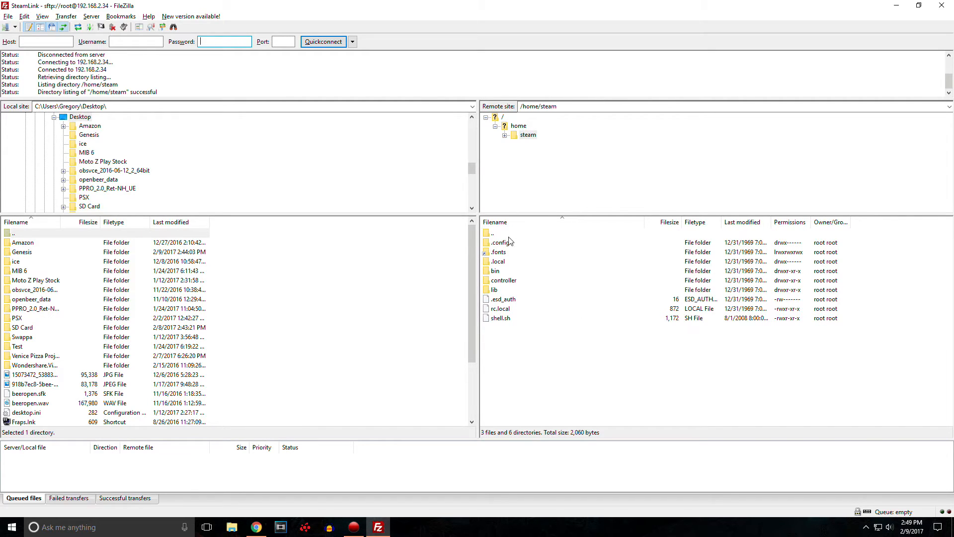
Step: Browse the remote tree up to root and down into /home/apps with lost+found and retroarch
left_click(519, 125)
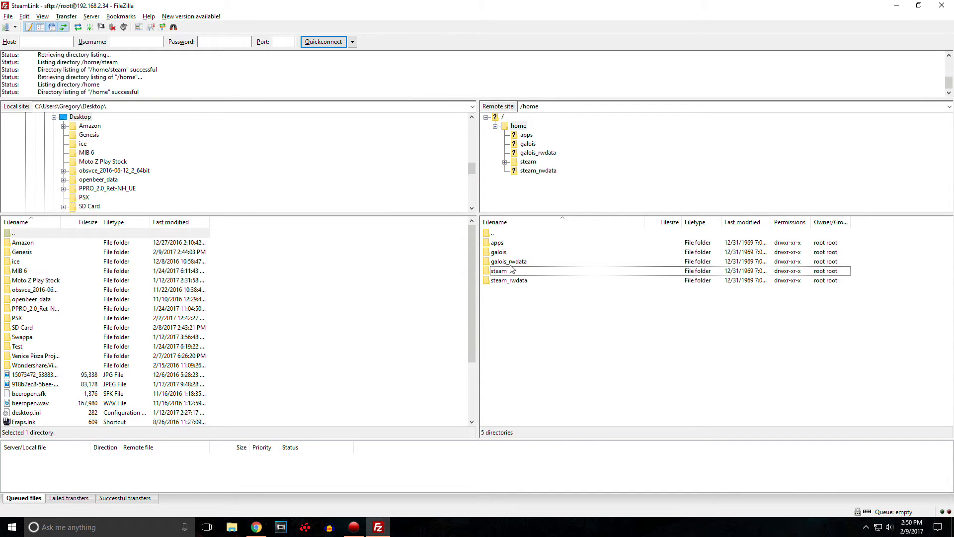
left_click(502, 117)
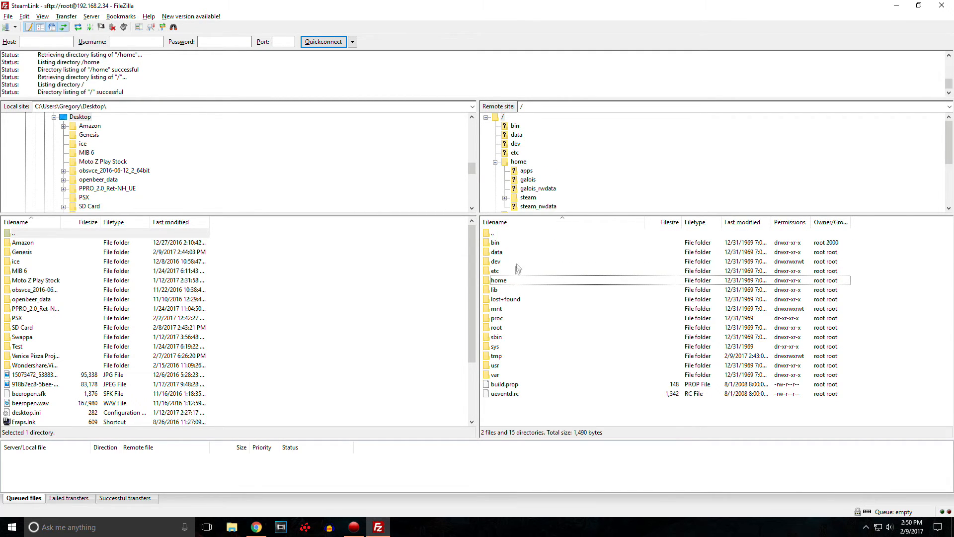
double_click(499, 281)
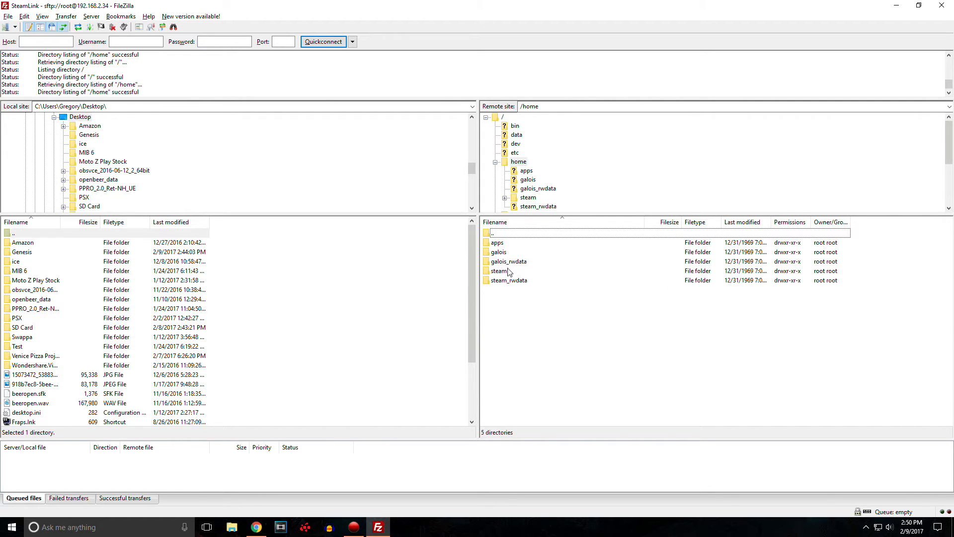
double_click(499, 270)
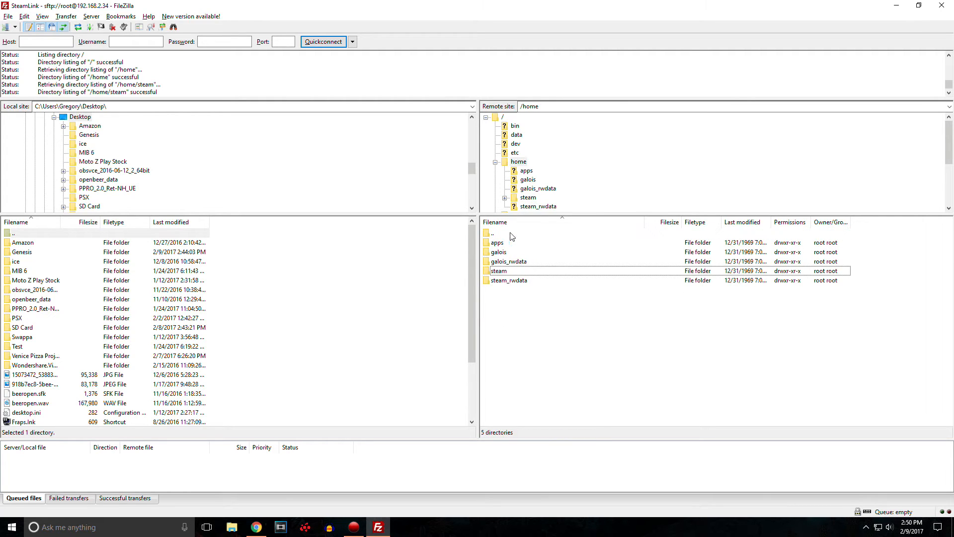
mouse_move(512, 260)
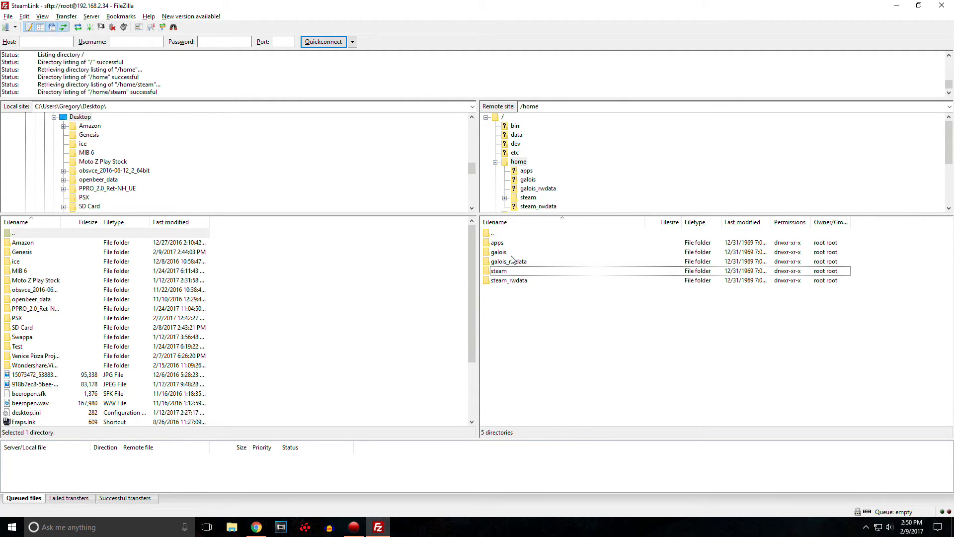
mouse_move(510, 245)
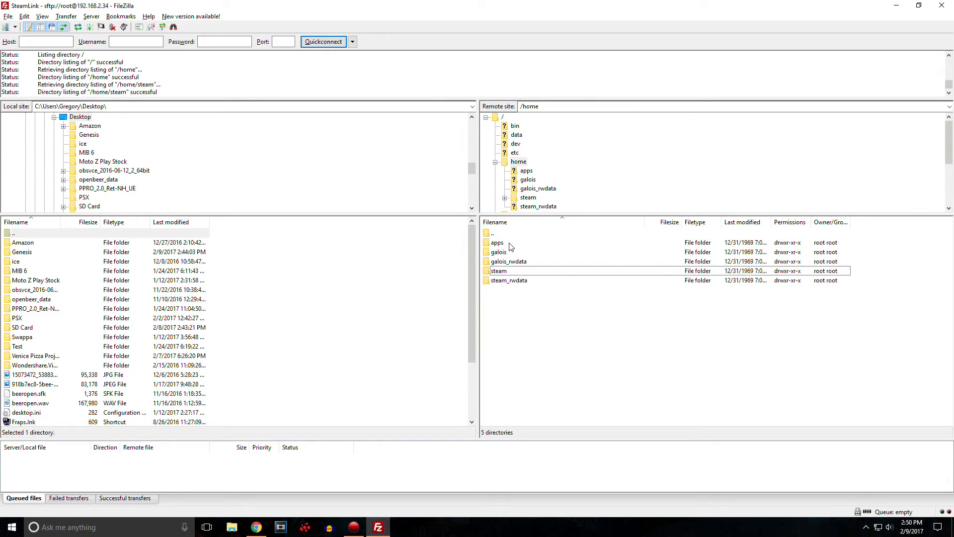
double_click(497, 242)
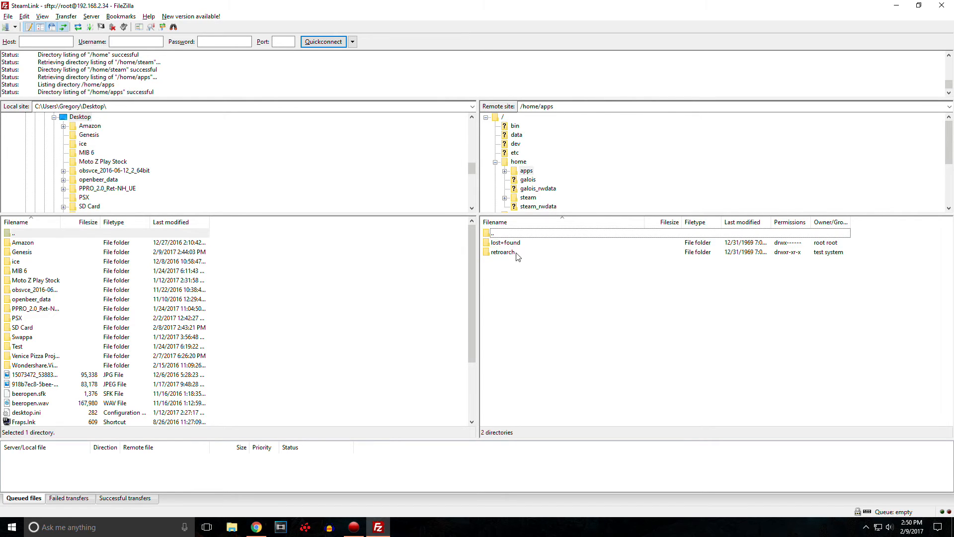
Step: Enter /home/apps/retroarch, peeking into extra before returning to its listing
double_click(501, 253)
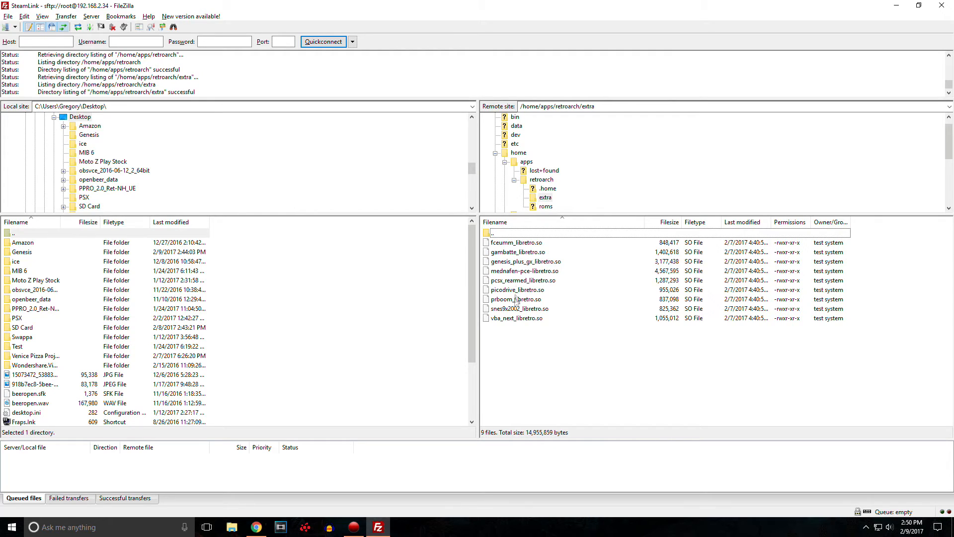
mouse_move(503, 293)
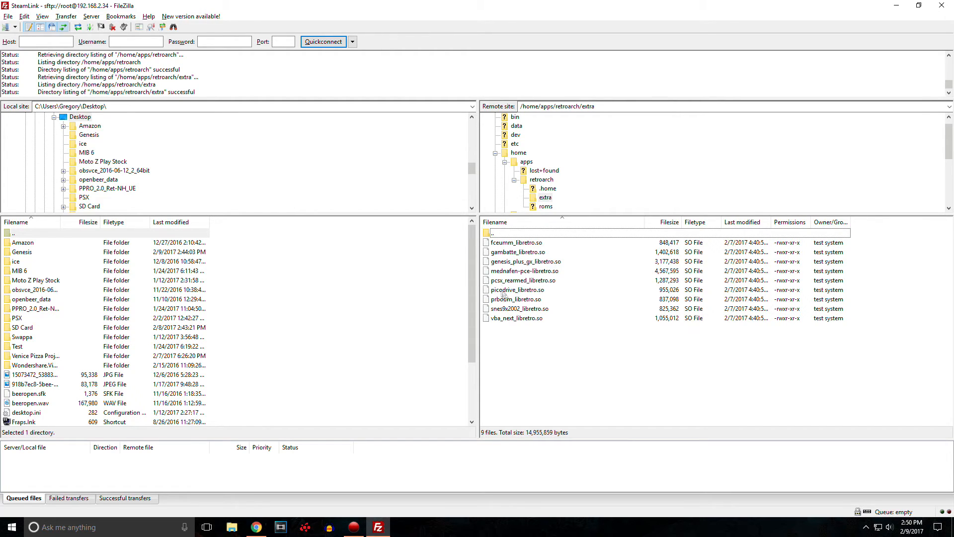
mouse_move(548, 294)
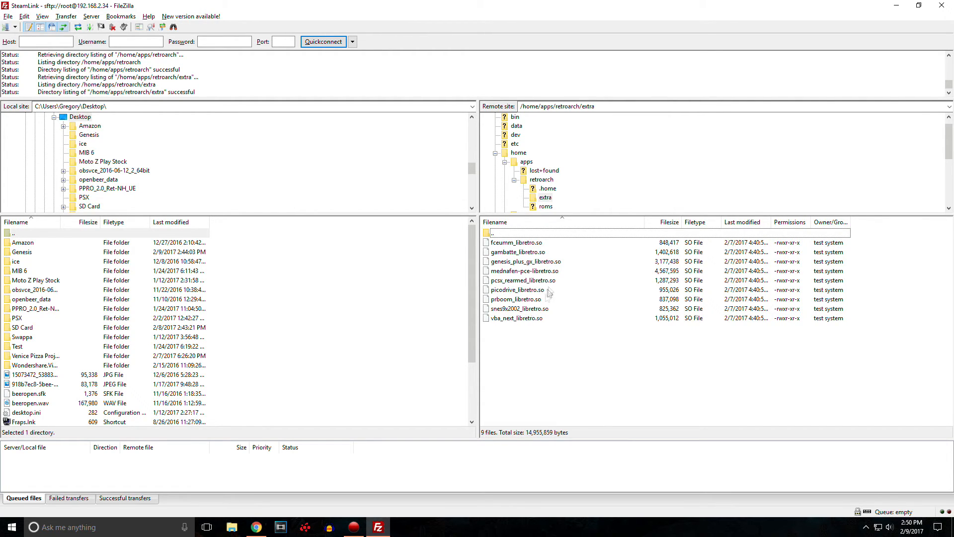
mouse_move(551, 375)
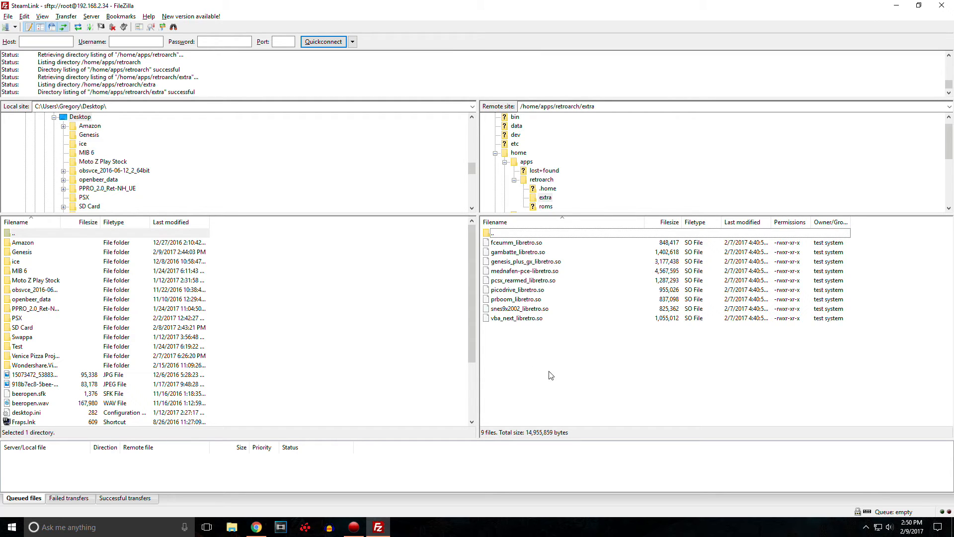
left_click(512, 233)
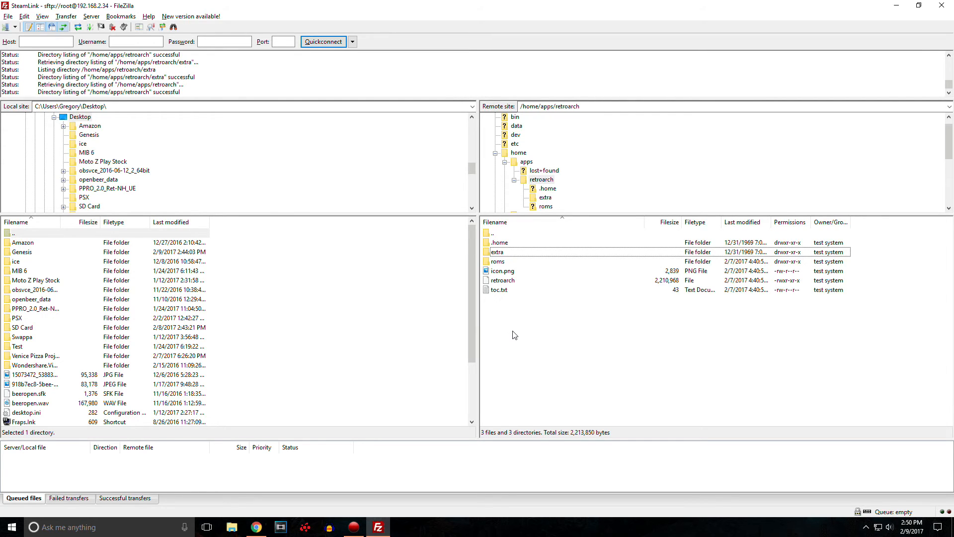
mouse_move(571, 293)
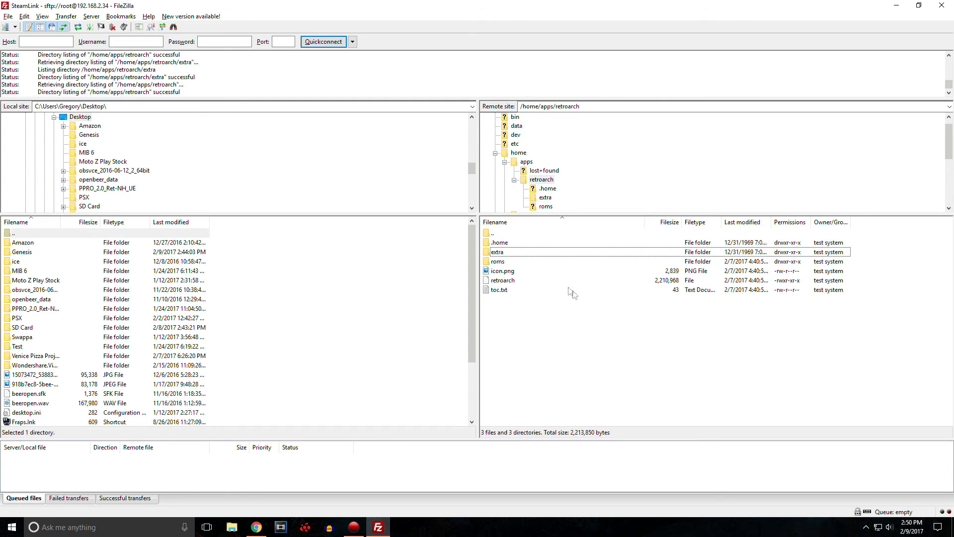
Step: Show the empty remote roms folder alongside the local Desktop\Genesis folder
left_click(497, 260)
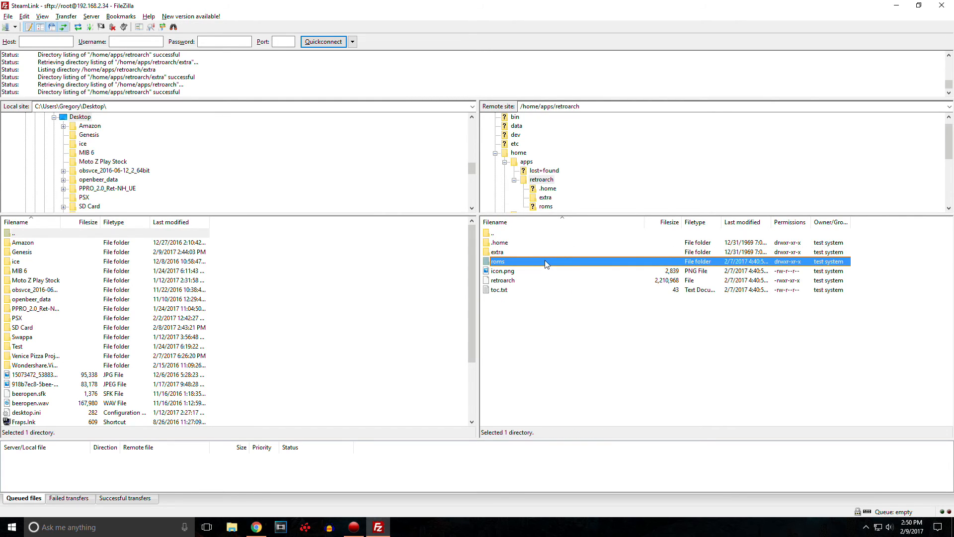
mouse_move(531, 246)
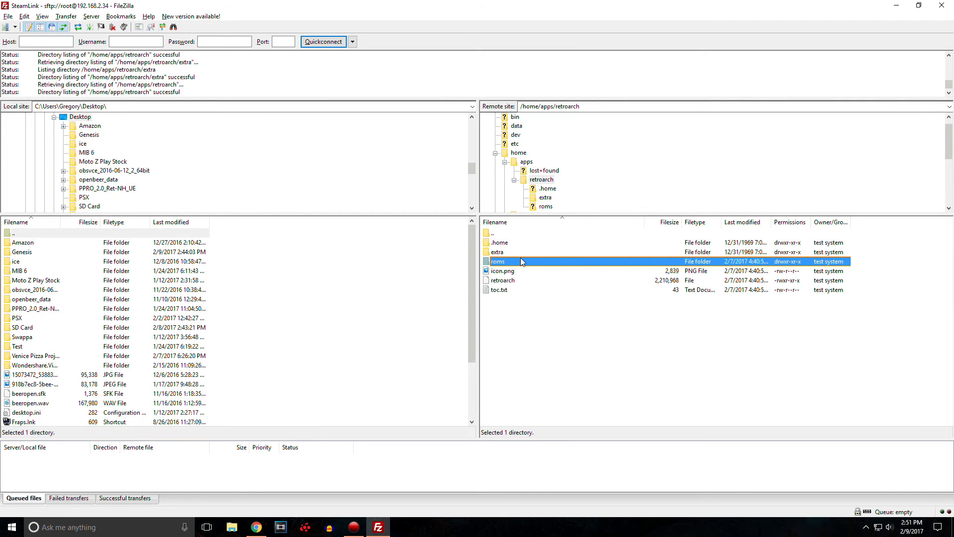
double_click(497, 260)
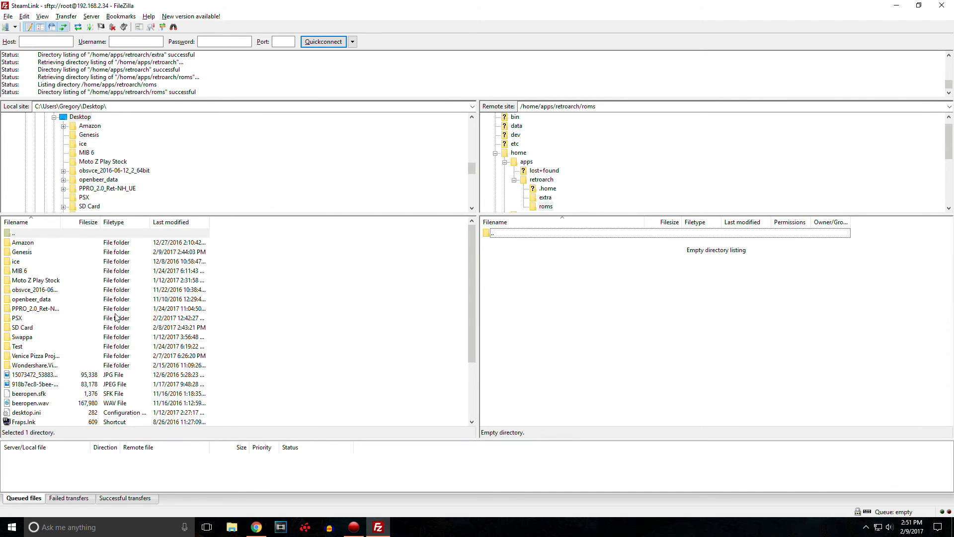
left_click(16, 318)
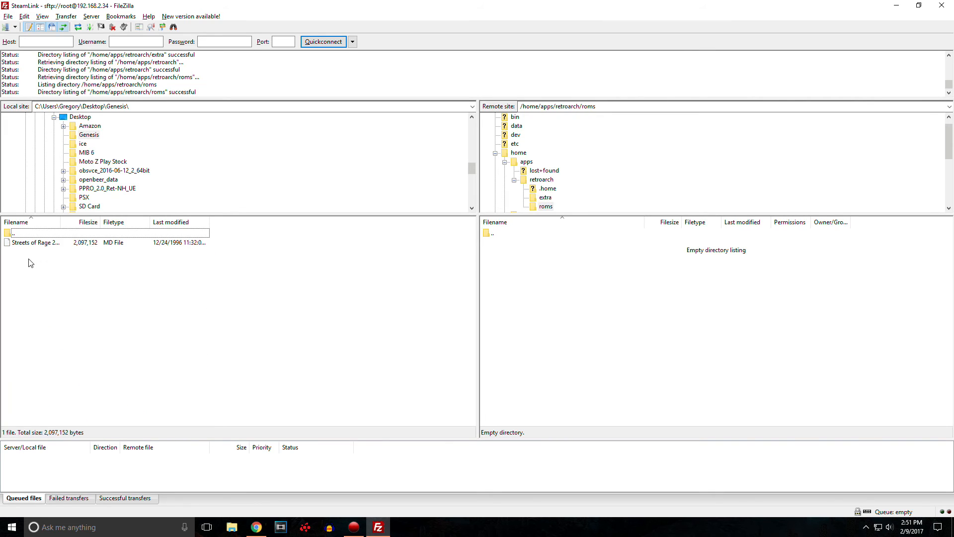
Step: Upload Streets of Rage 2 (USA).md into /home/apps/retroarch/roms
right_click(33, 242)
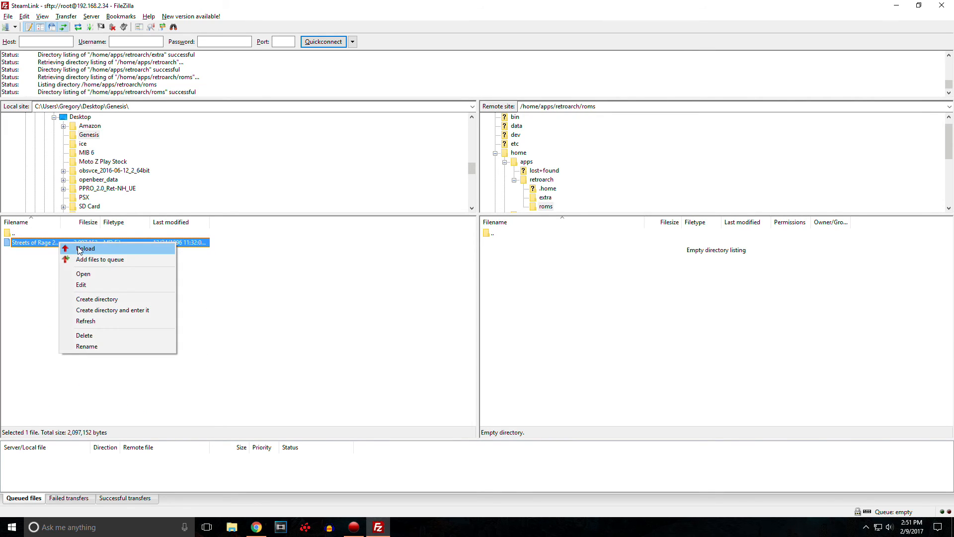
left_click(85, 249)
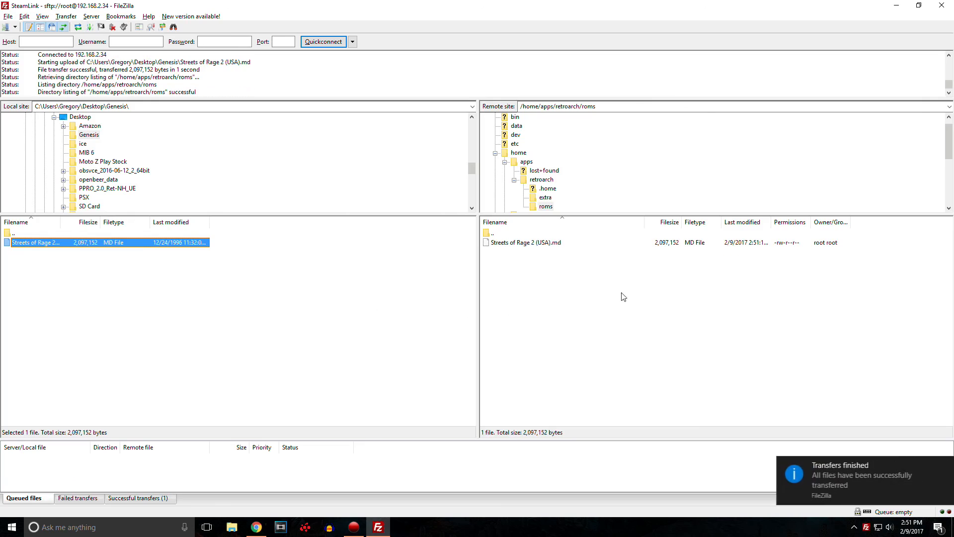
mouse_move(737, 298)
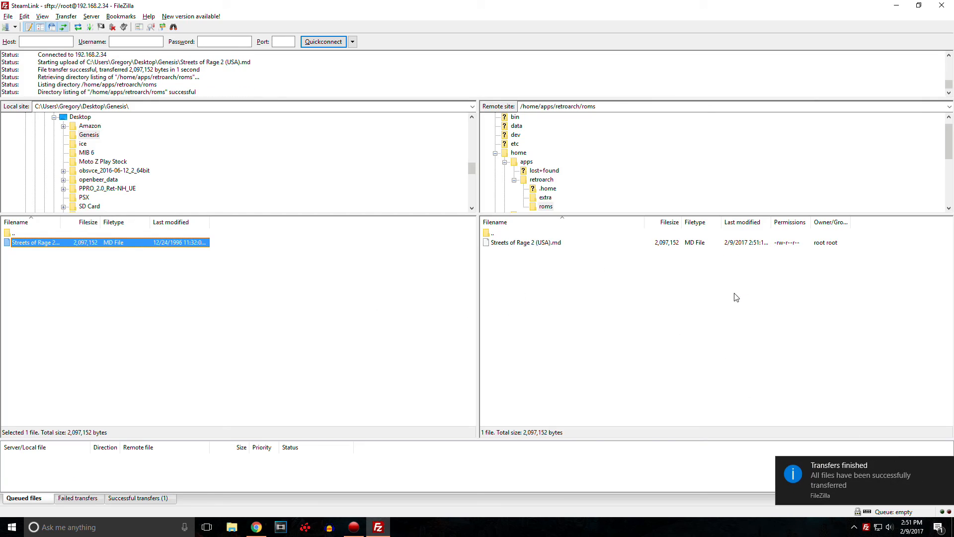